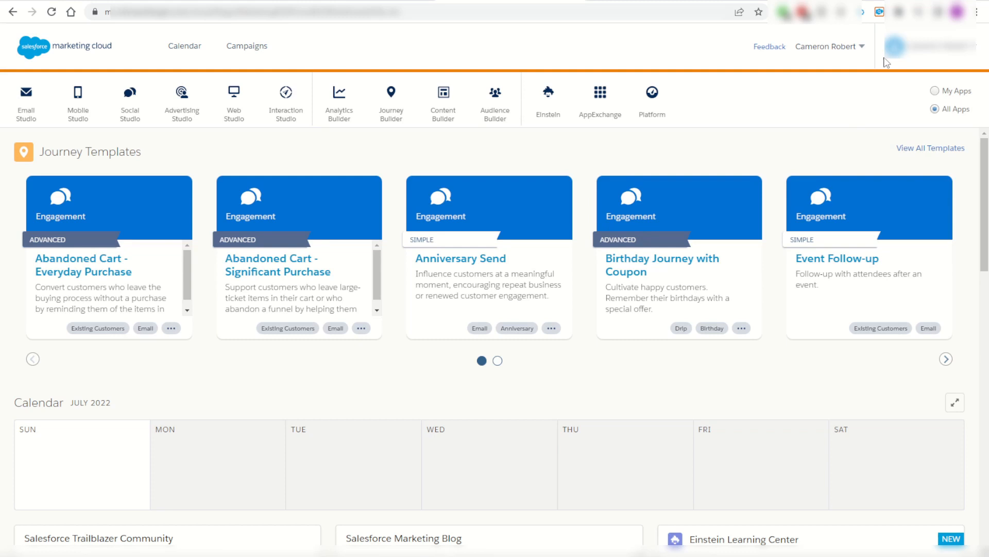
Step: Open the SFMC Companion Data Sources popup from the Chrome toolbar icon
left_click(878, 11)
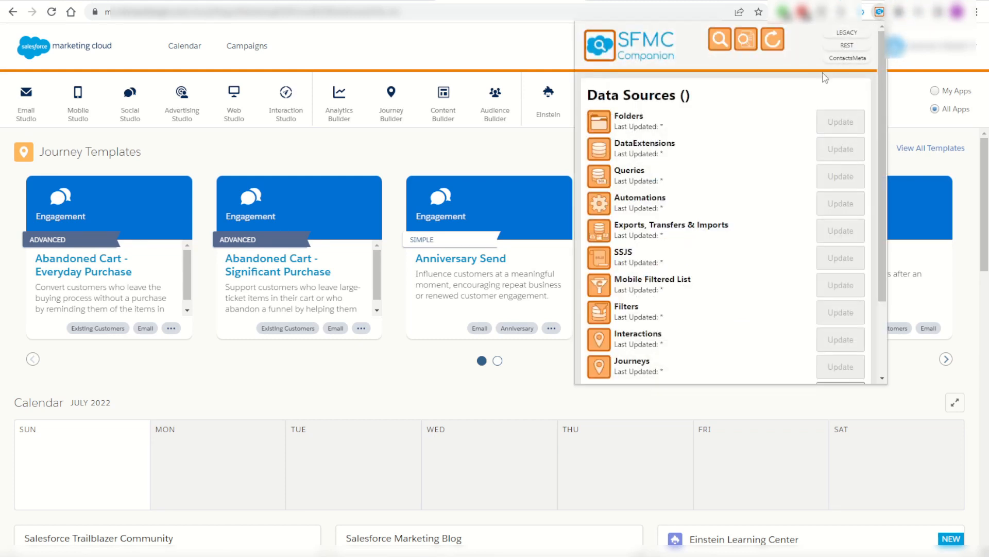
mouse_move(802, 93)
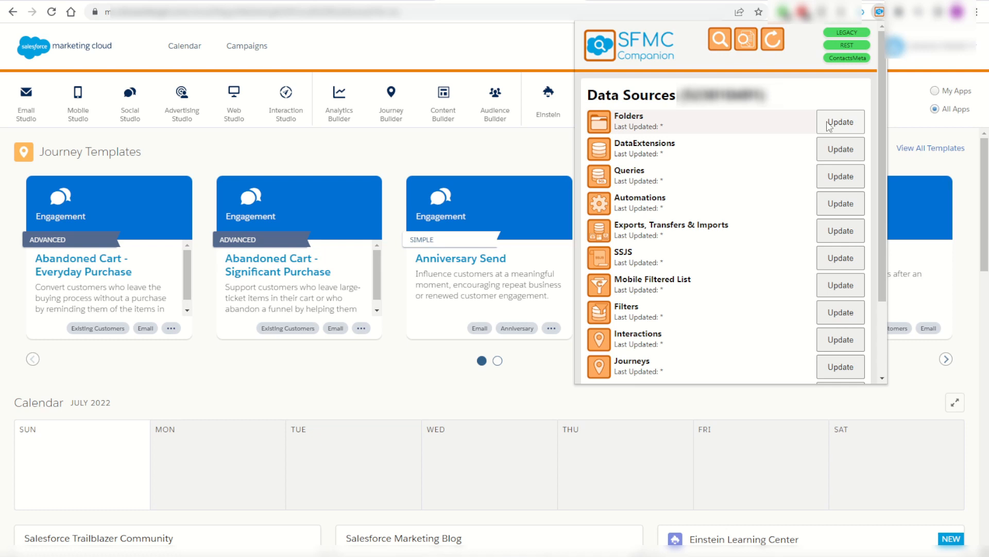
Step: Refresh the cached data sources and view Cam Test Automation in SFMC Companion
left_click(840, 122)
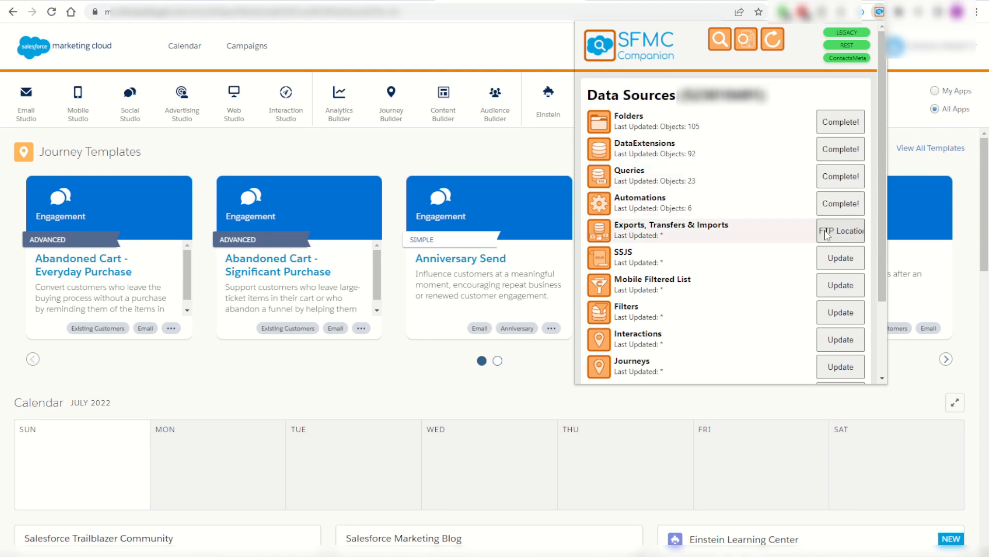
left_click(773, 39)
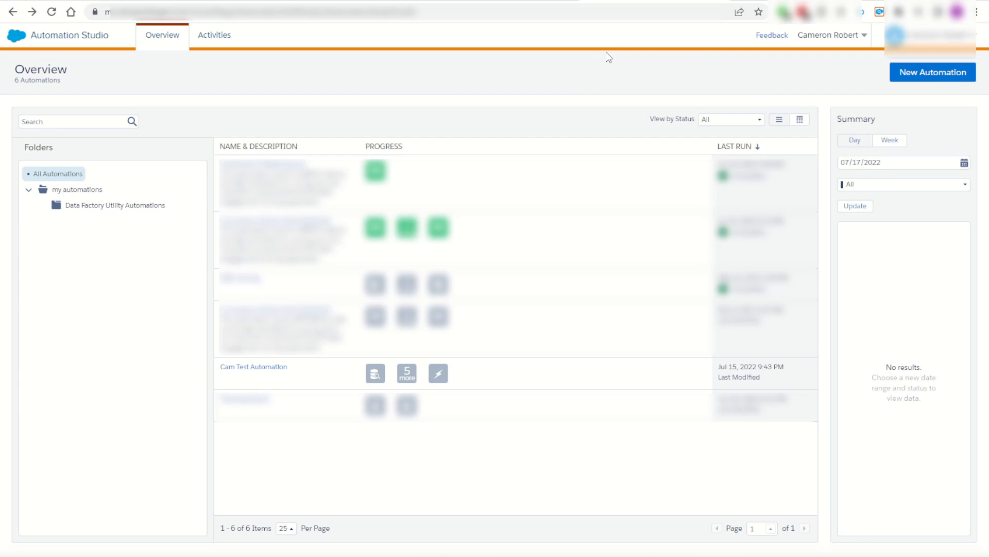
left_click(253, 366)
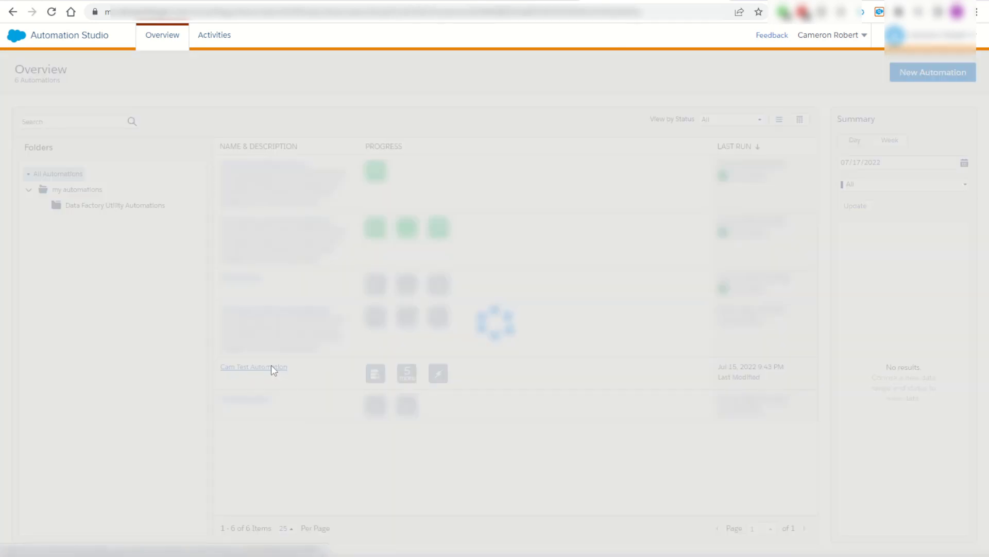
left_click(253, 367)
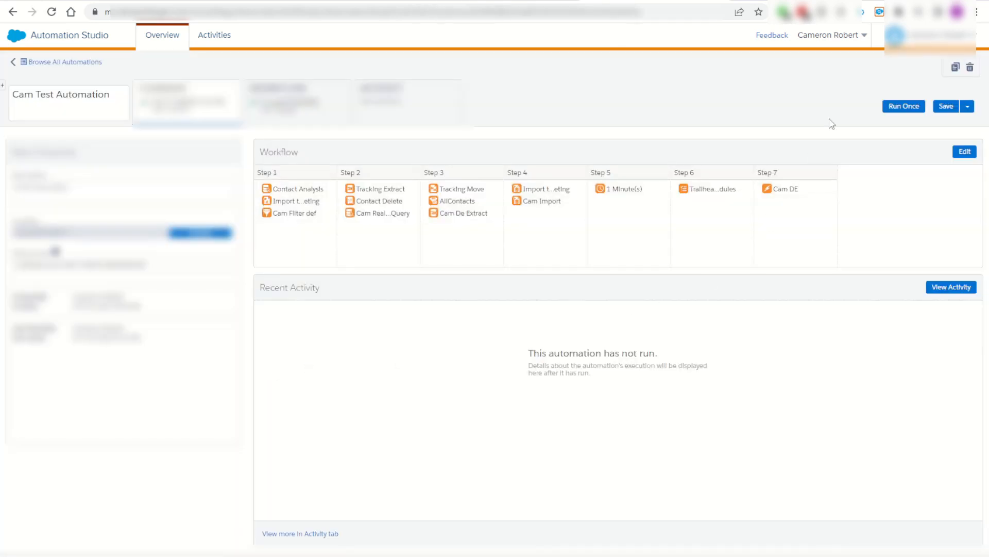
left_click(879, 11)
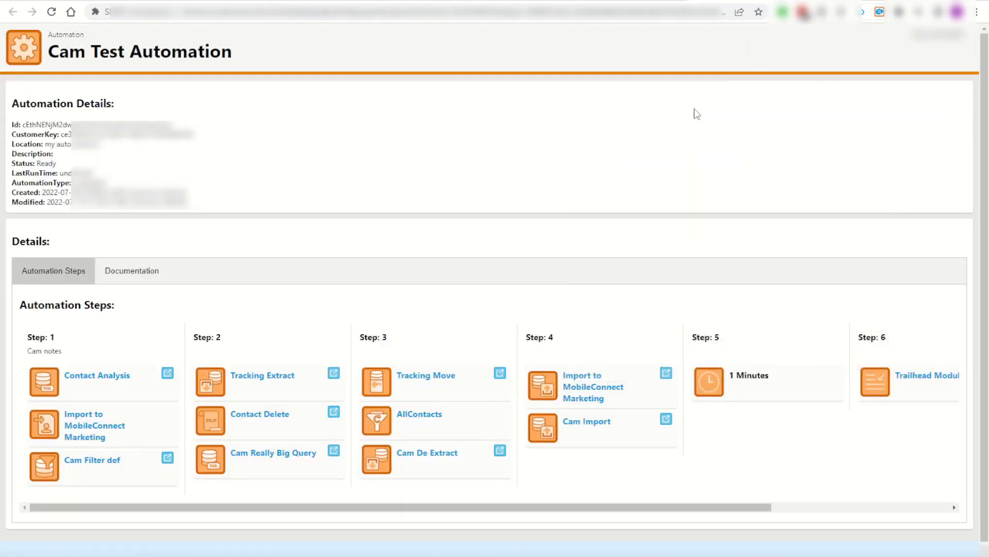
mouse_move(544, 174)
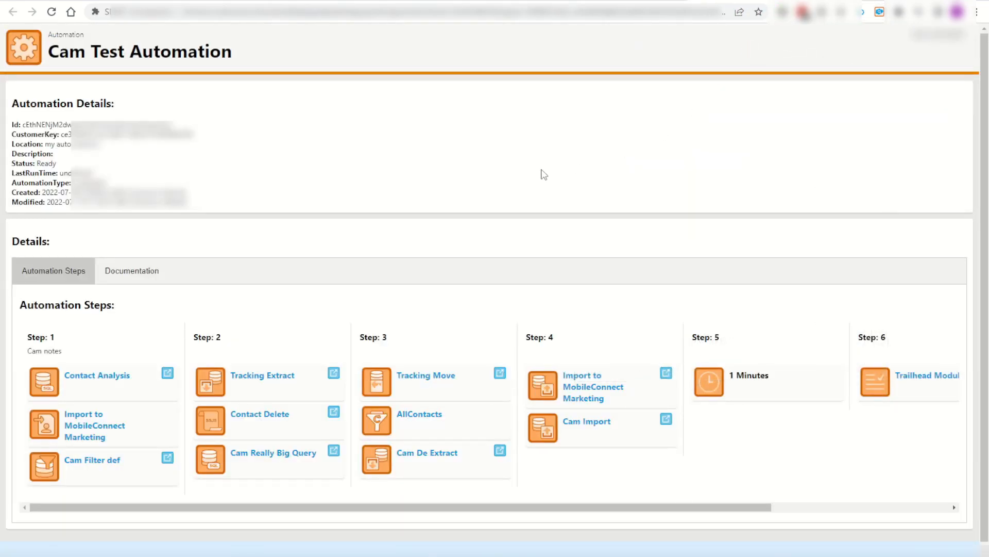
mouse_move(352, 244)
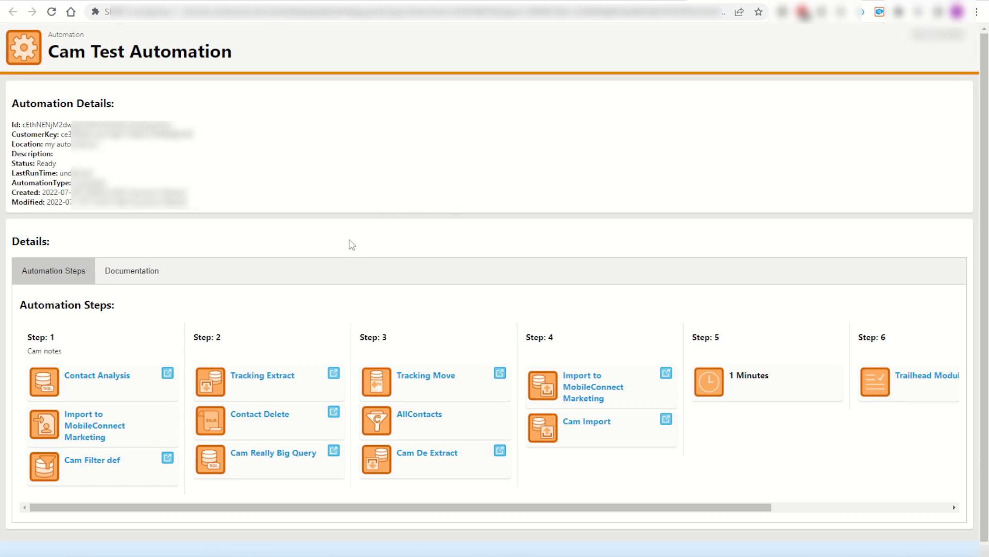
mouse_move(277, 210)
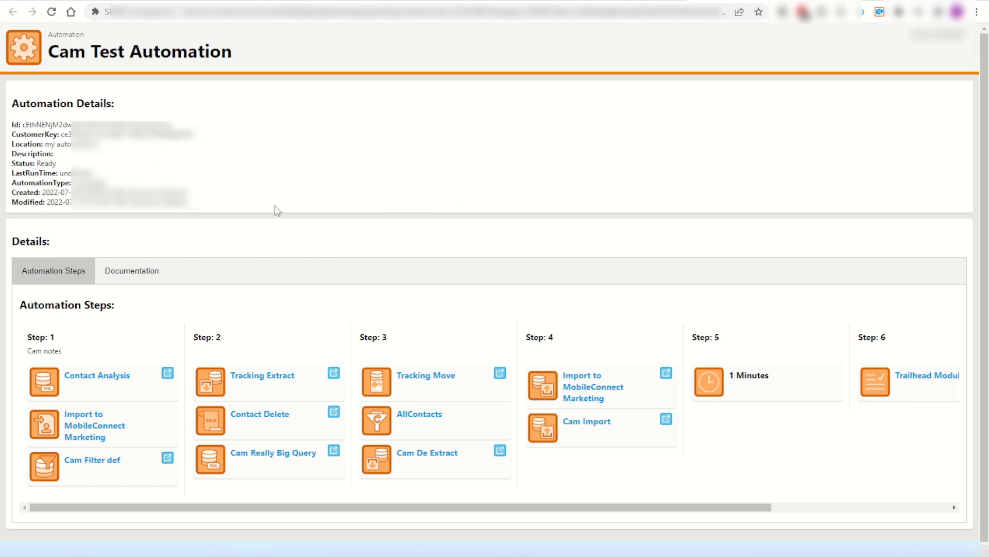
mouse_move(117, 379)
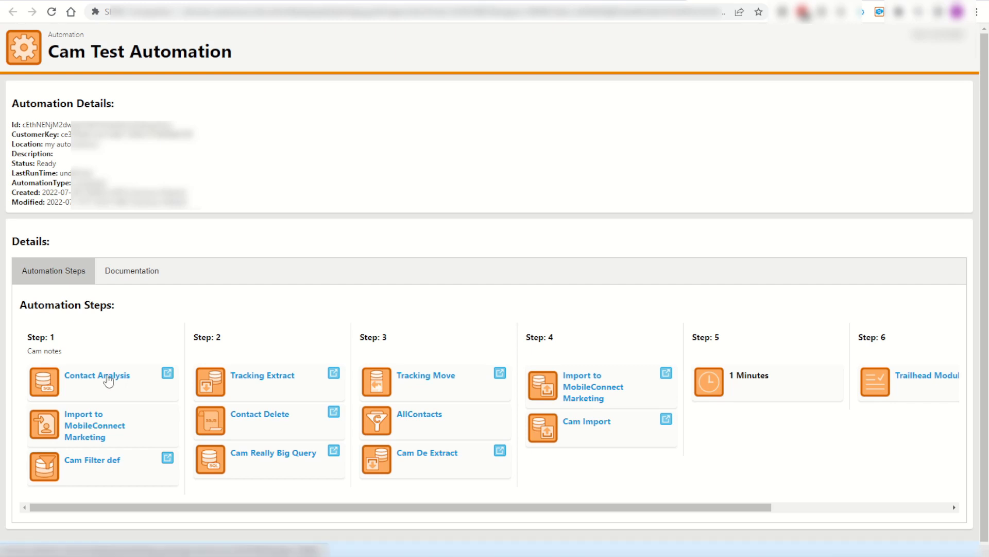
mouse_move(151, 396)
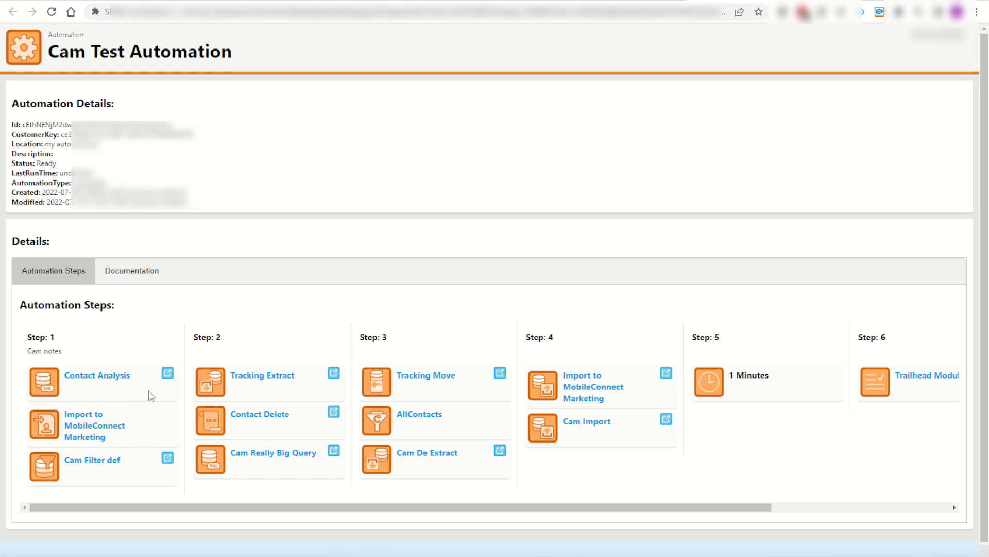
mouse_move(167, 374)
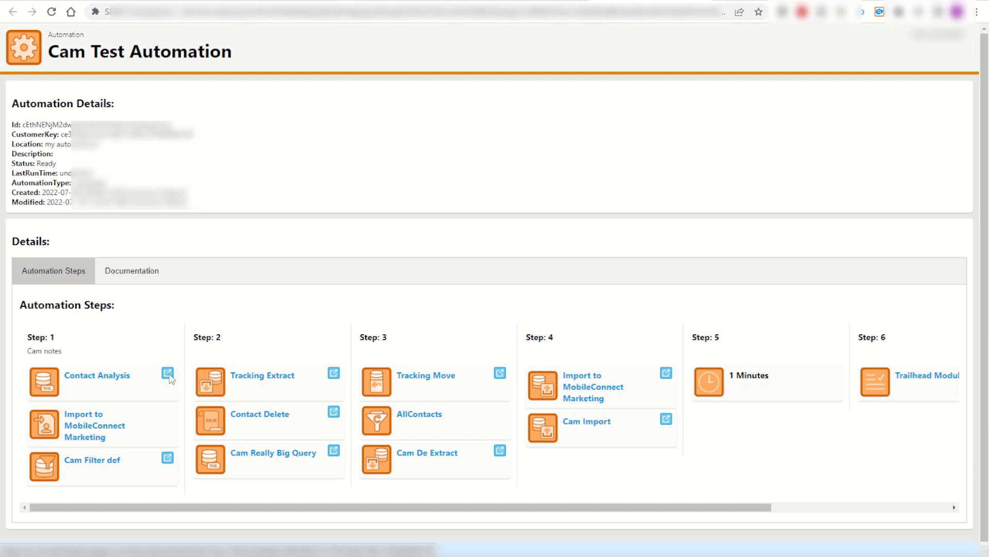
mouse_move(737, 0)
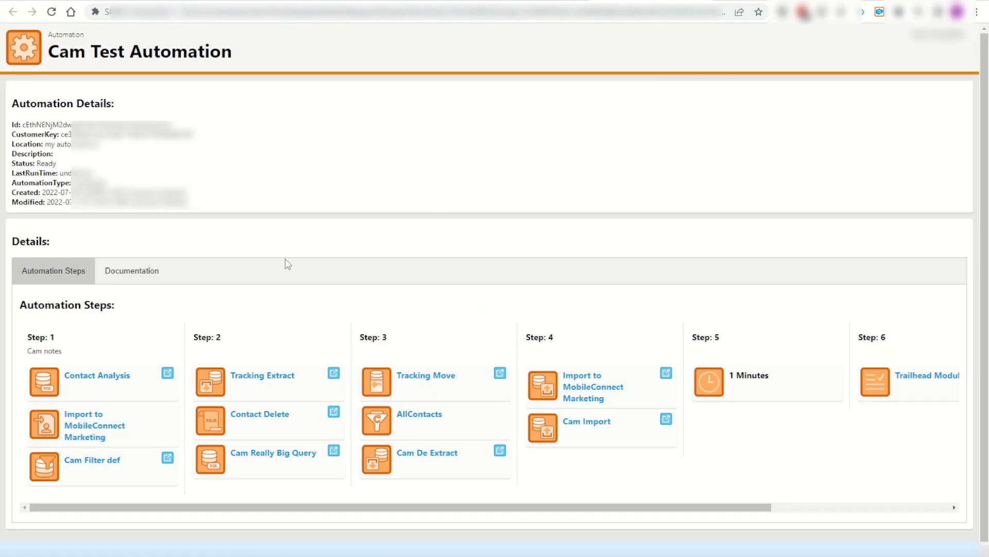
mouse_move(250, 410)
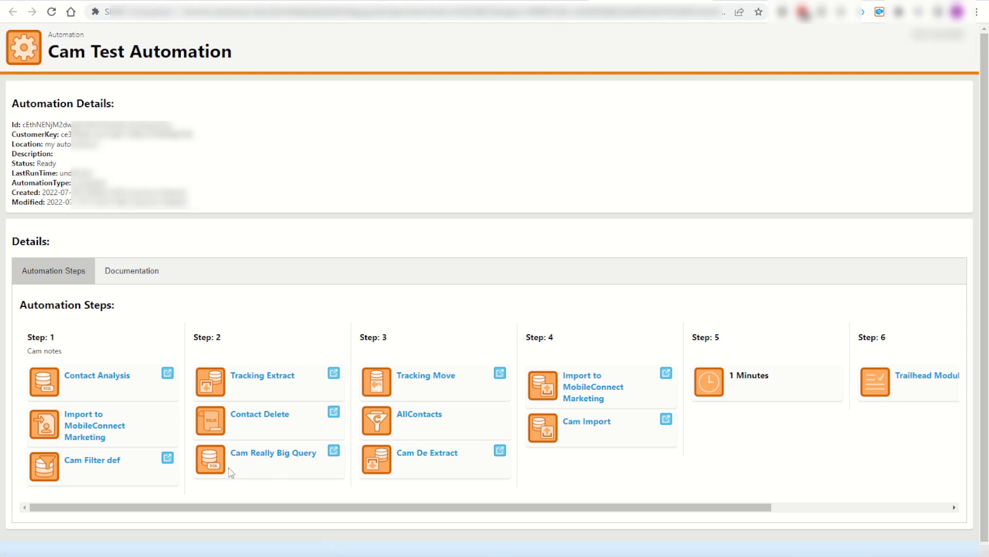
Step: Open the Cam Really Big Query details from Step 2 of the automation
left_click(273, 453)
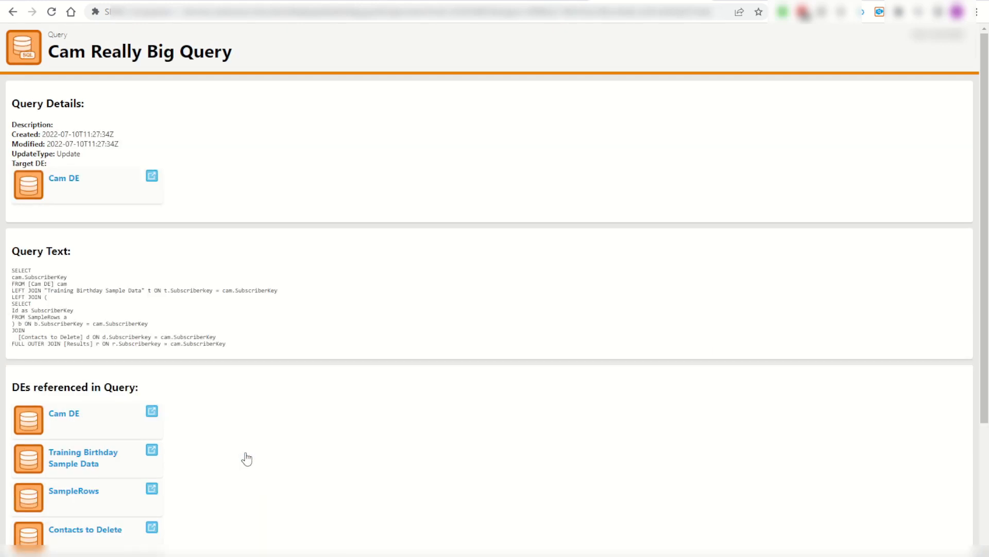
mouse_move(244, 324)
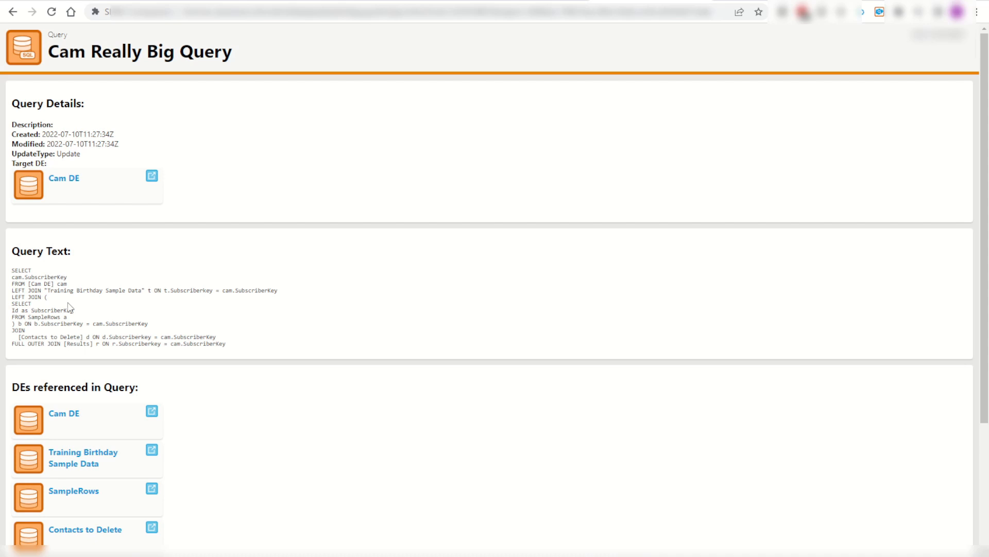
Step: Scroll past the query's SQL and open the referenced SampleRows data extension
scroll("down", 3)
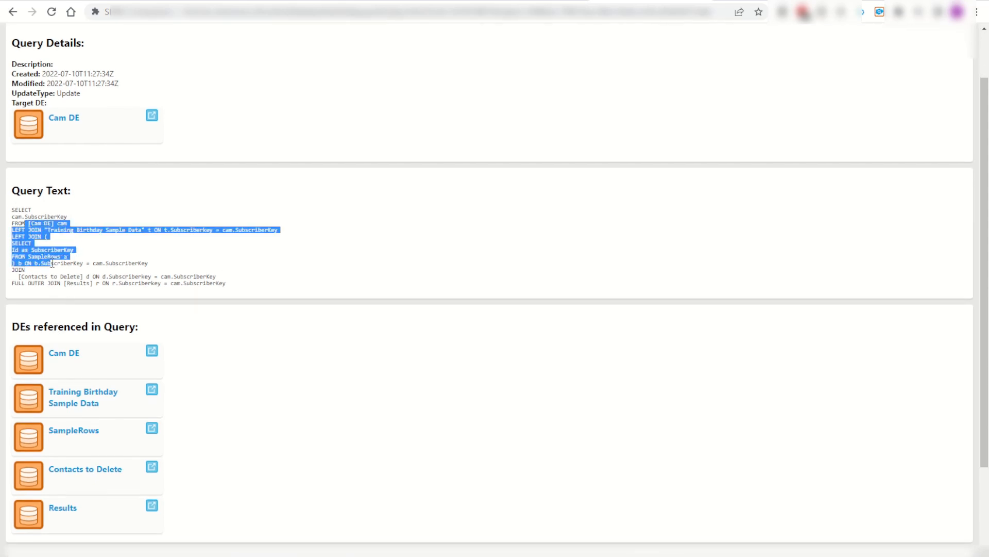
scroll("down", 3)
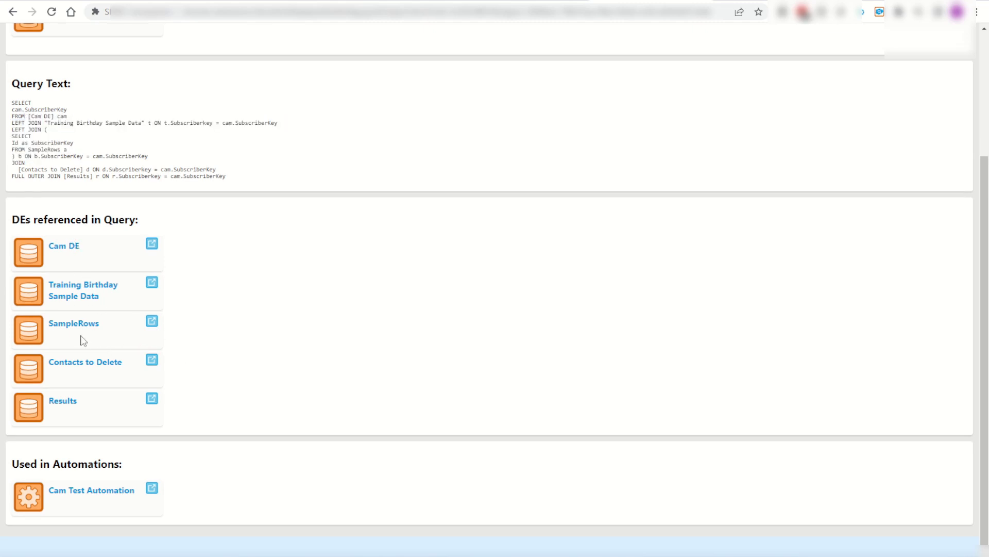
left_click(73, 323)
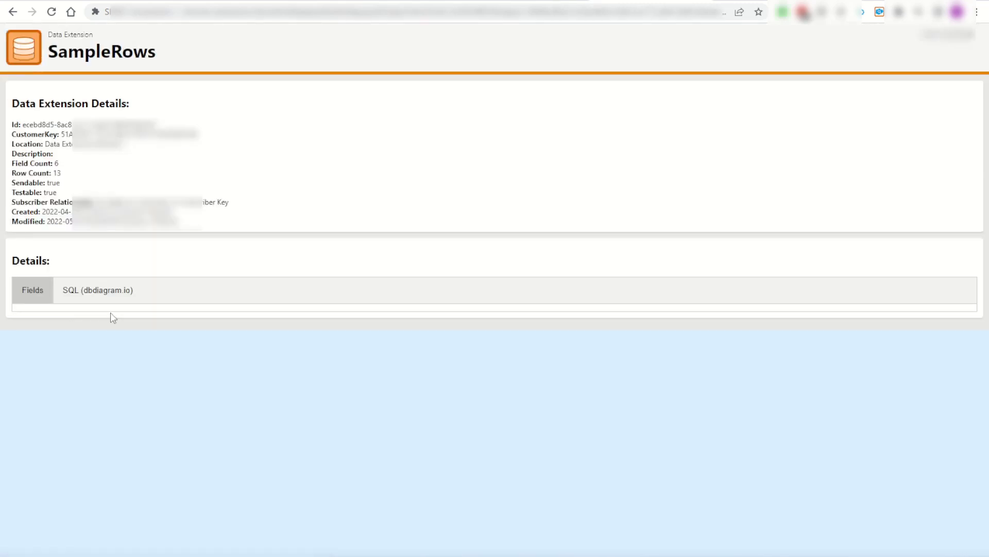
Step: Review SampleRows' row count of 13, then open the Results data extension
left_click(32, 289)
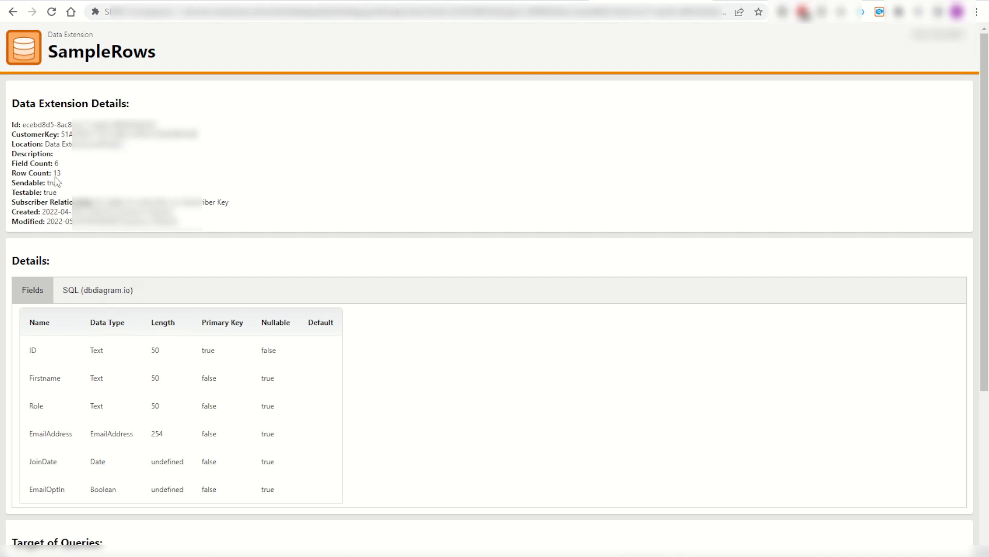
double_click(57, 173)
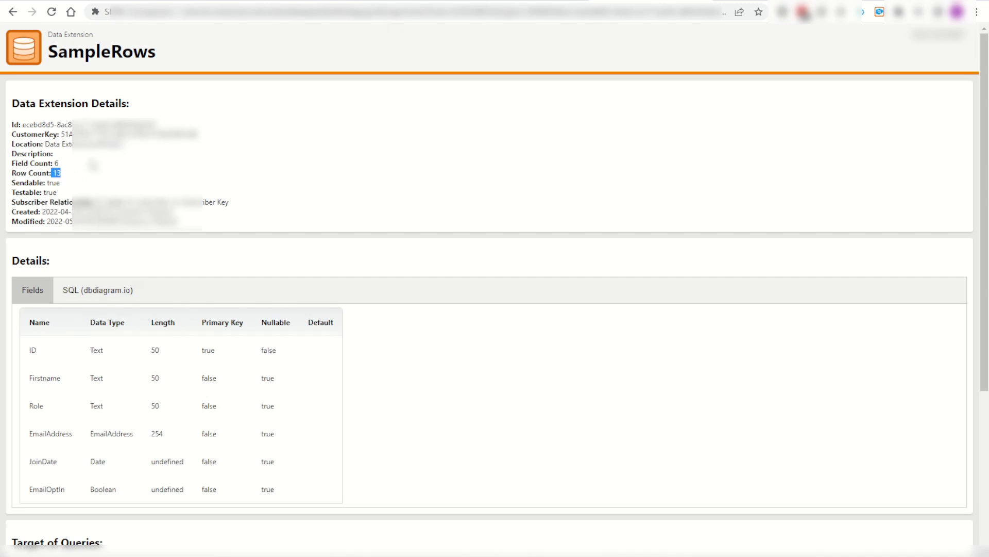
scroll("down", 3)
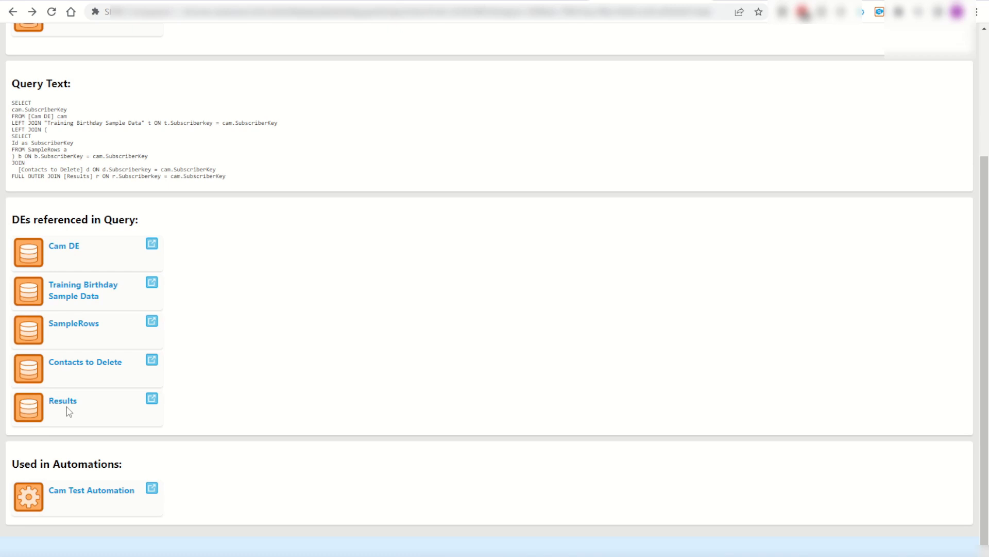
left_click(61, 400)
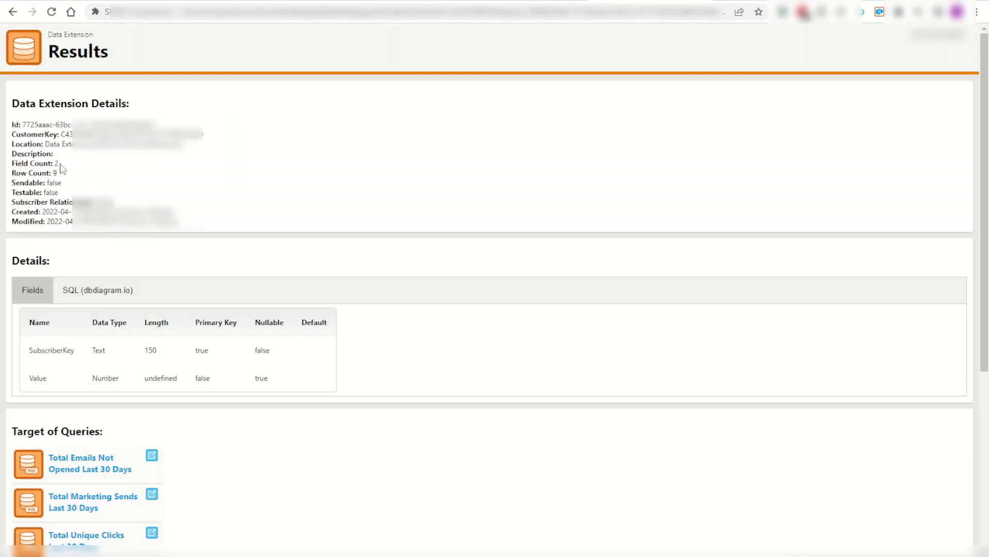
mouse_move(106, 315)
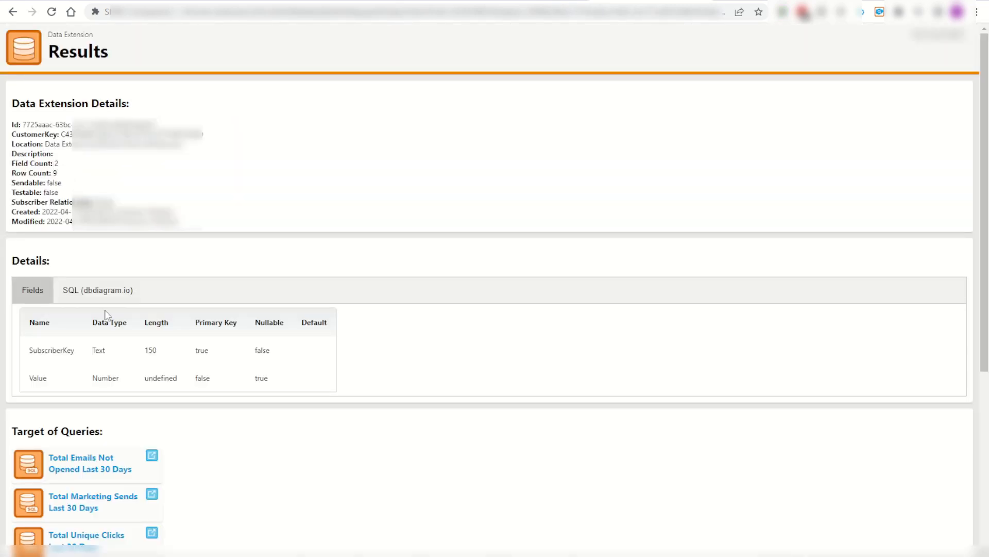
Step: Browse Results' target queries, open Total Unique Opens Last 30 Days, and return to Results
scroll("down", 3)
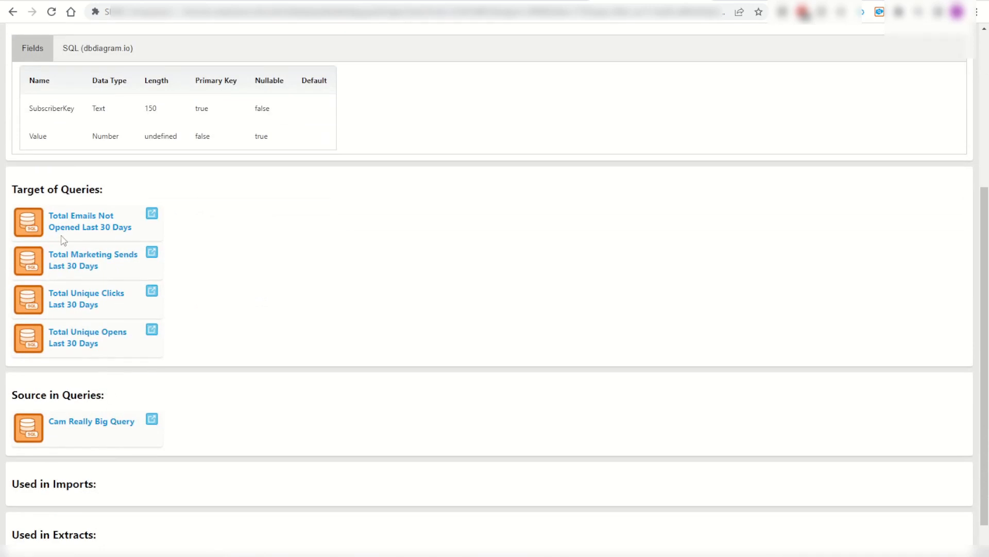
scroll("up", 3)
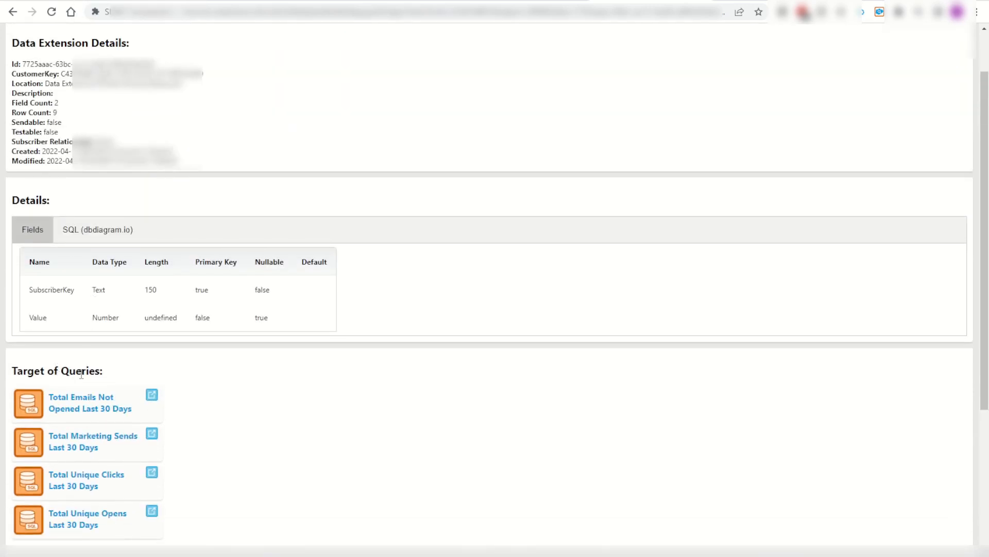
scroll("down", 3)
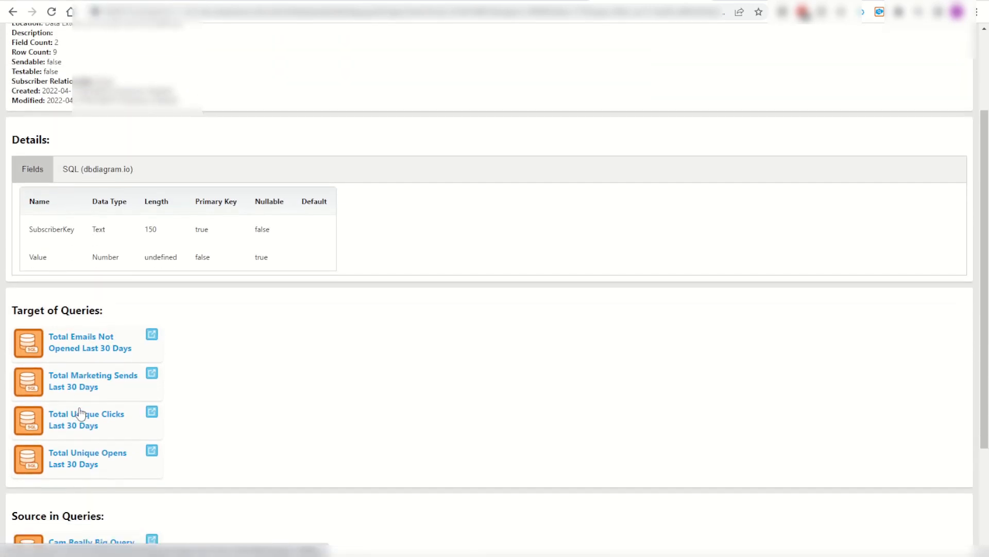
scroll("up", 3)
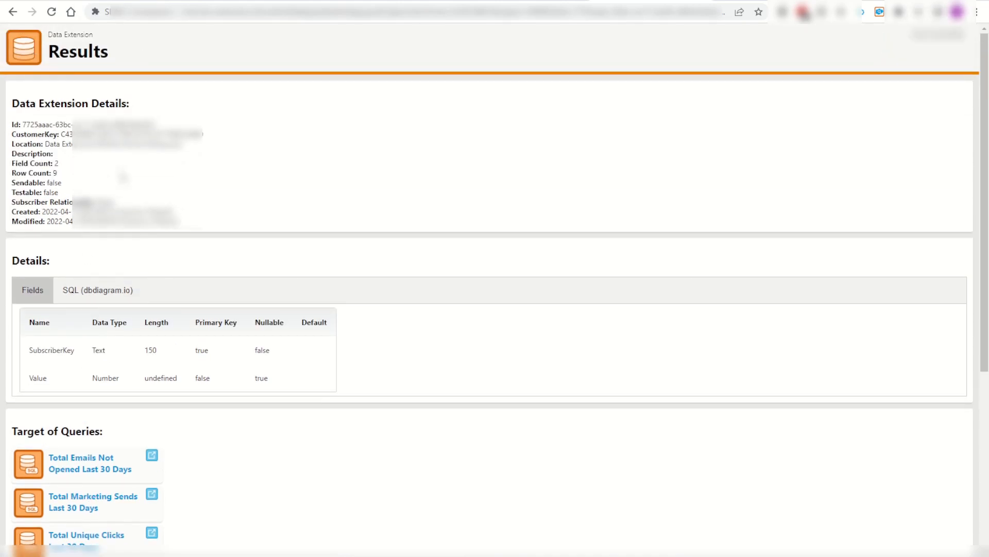
scroll("down", 3)
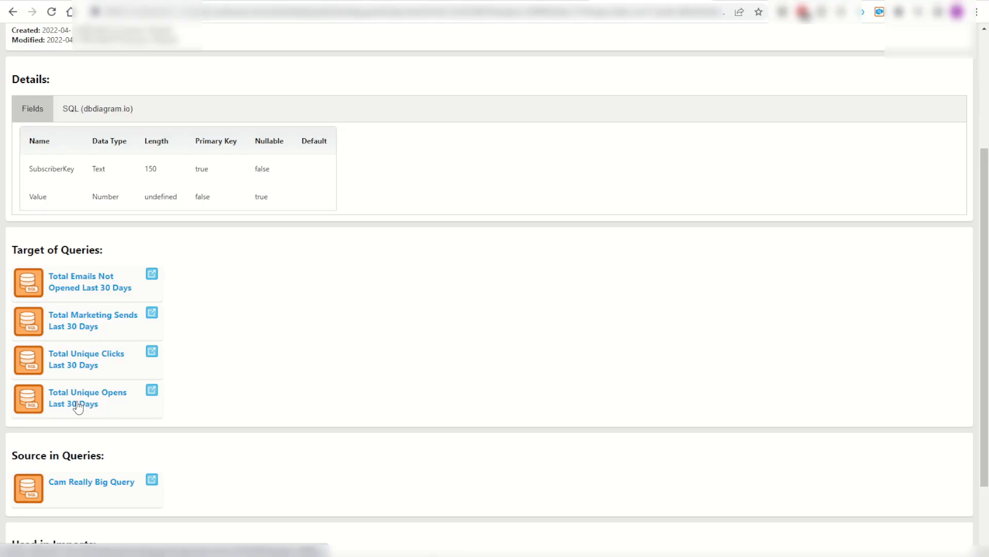
left_click(87, 397)
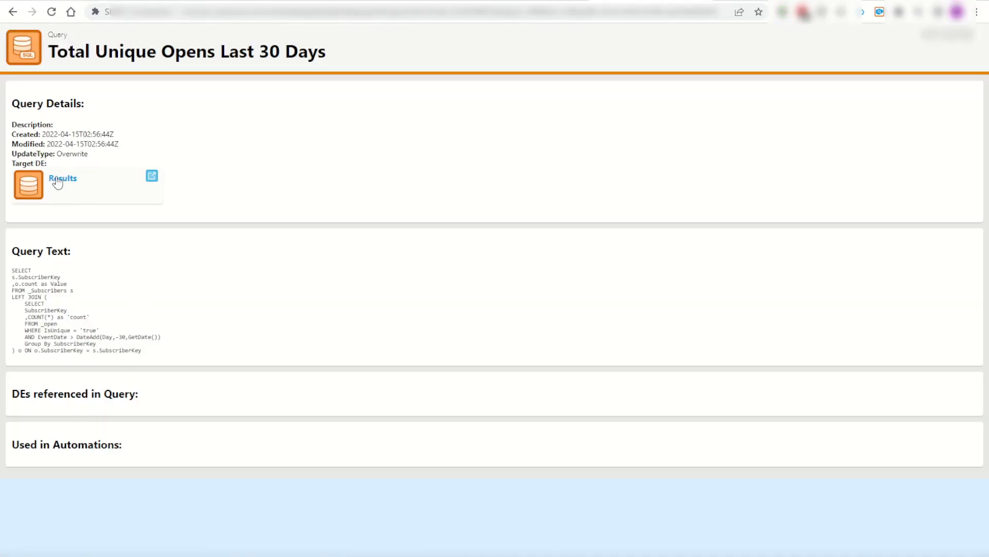
left_click(62, 178)
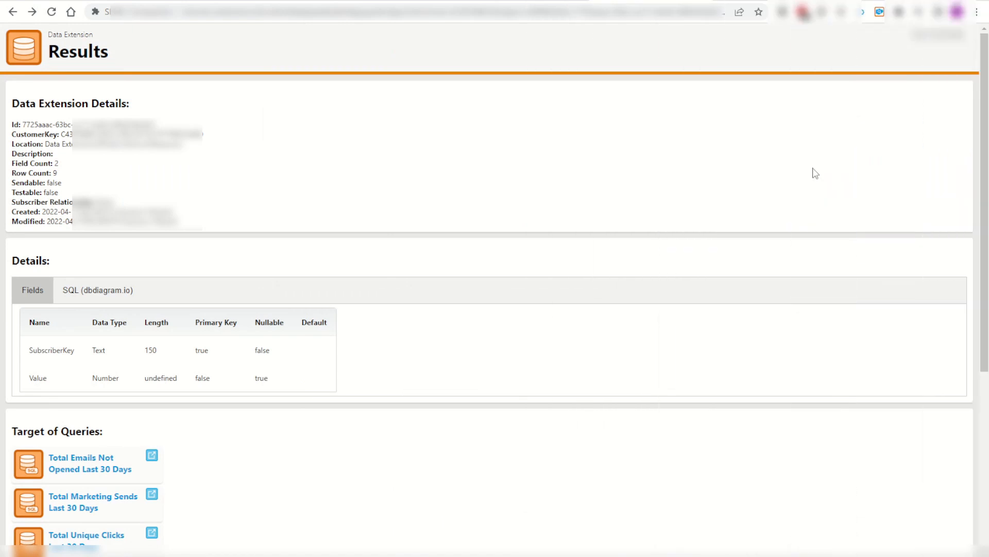
mouse_move(450, 193)
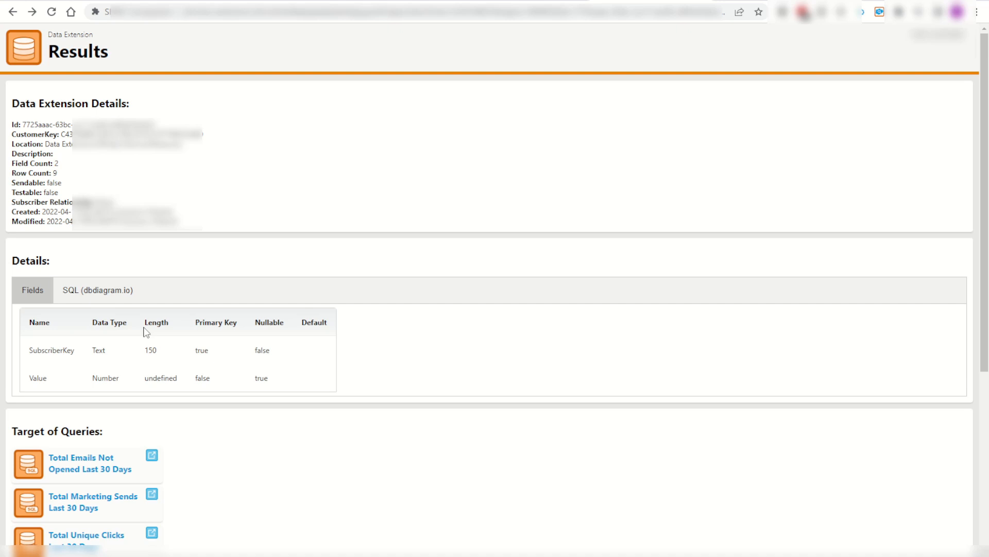
Step: Show the Results table's dbdiagram.io SQL definition and select the generated text
left_click(97, 290)
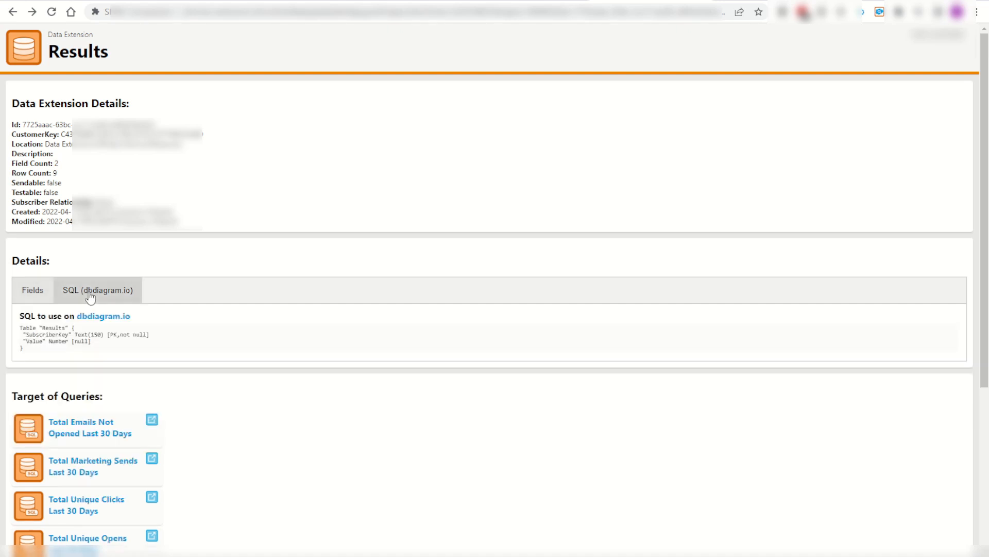
triple_click(82, 335)
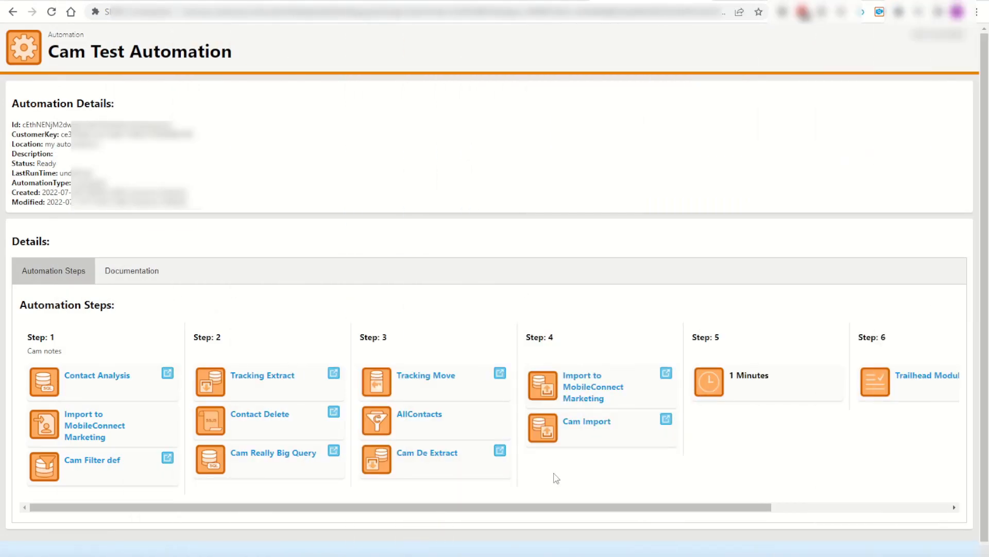
mouse_move(253, 381)
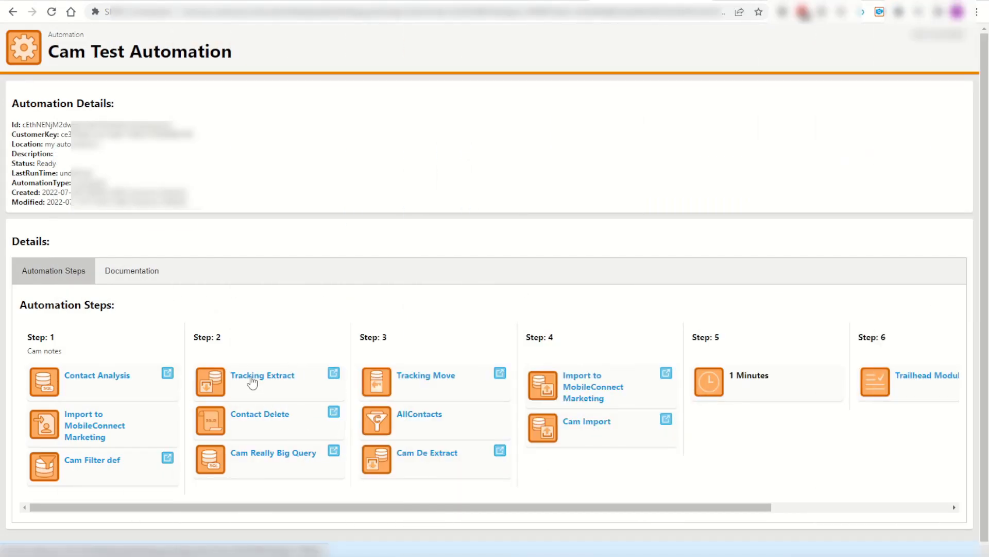
Step: Open the Tracking Extract data extract, then its Tracking Move file transfer
left_click(262, 375)
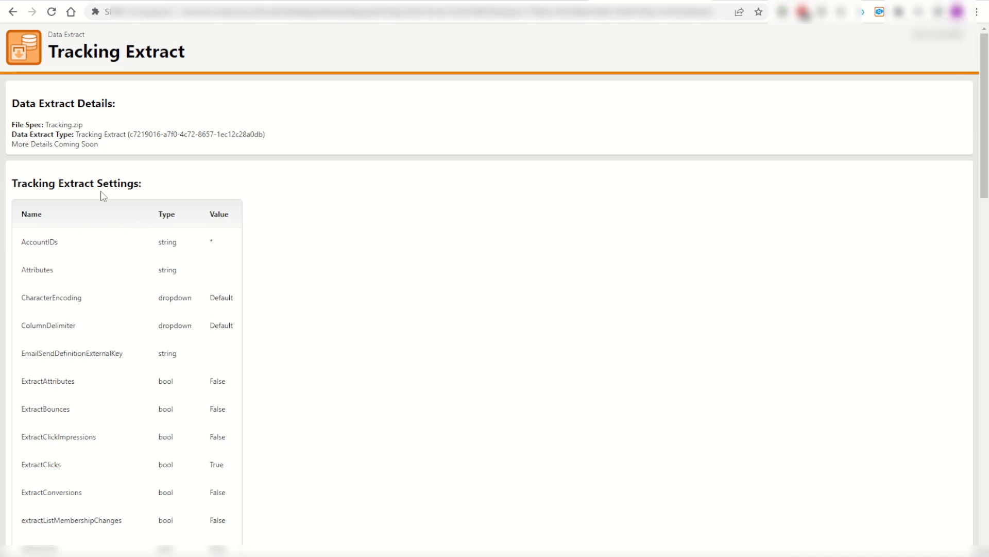
scroll("down", 3)
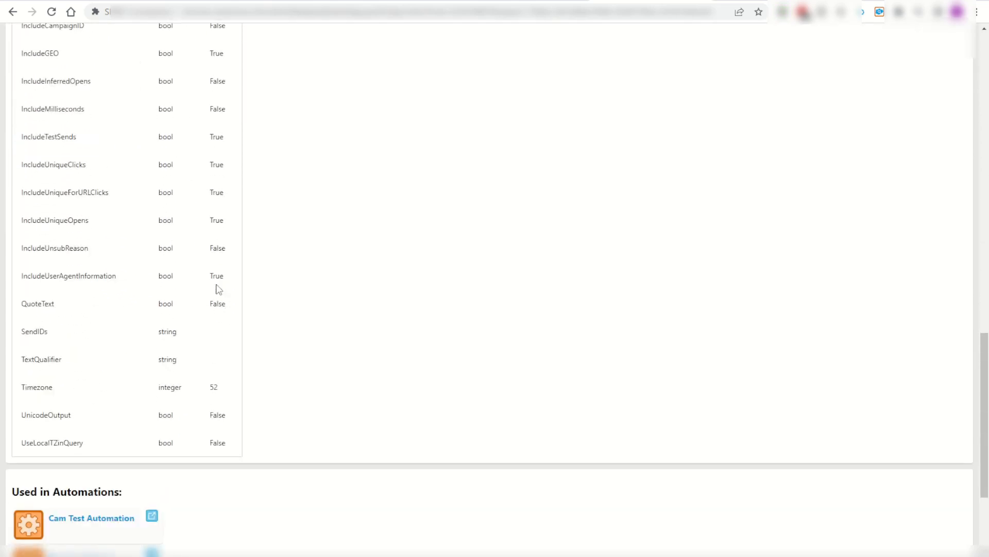
scroll("down", 3)
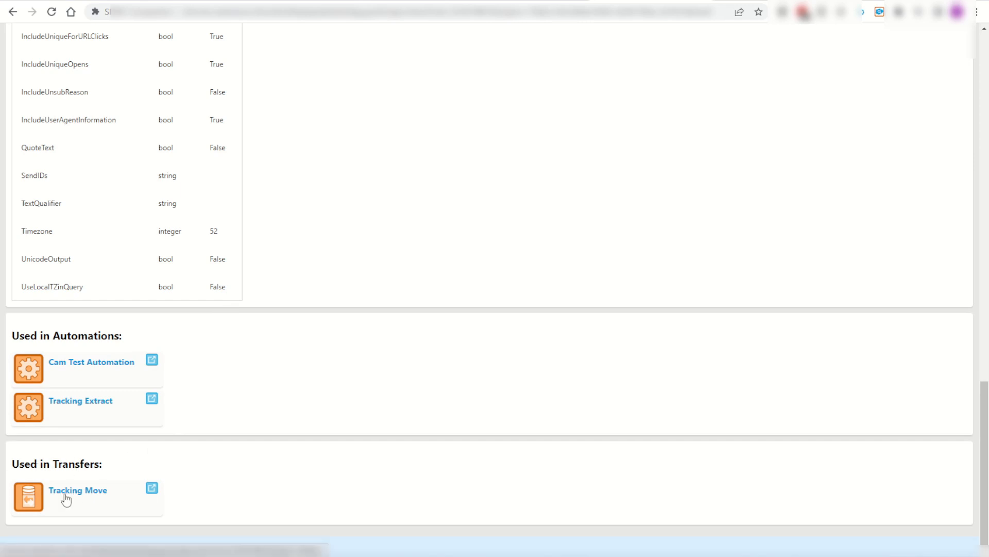
left_click(78, 490)
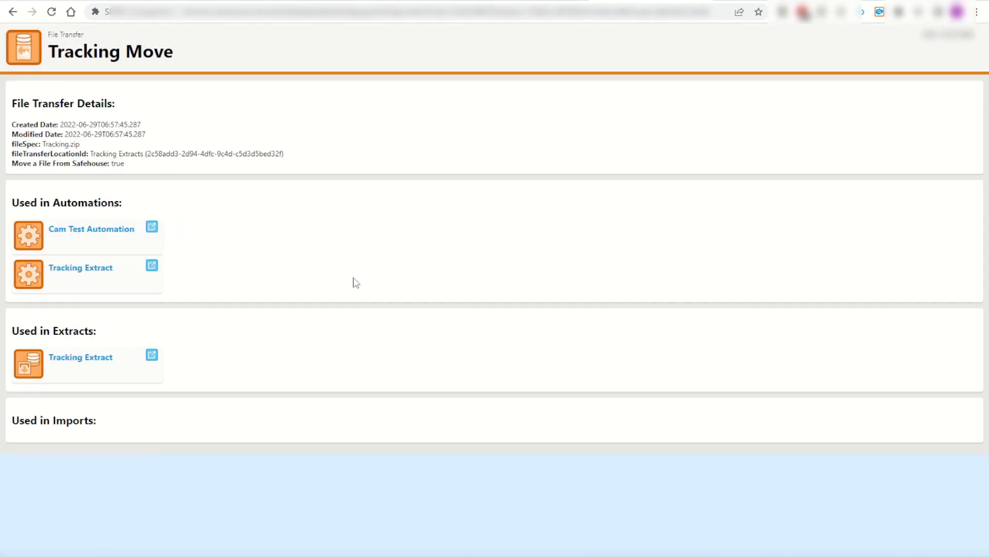
mouse_move(84, 239)
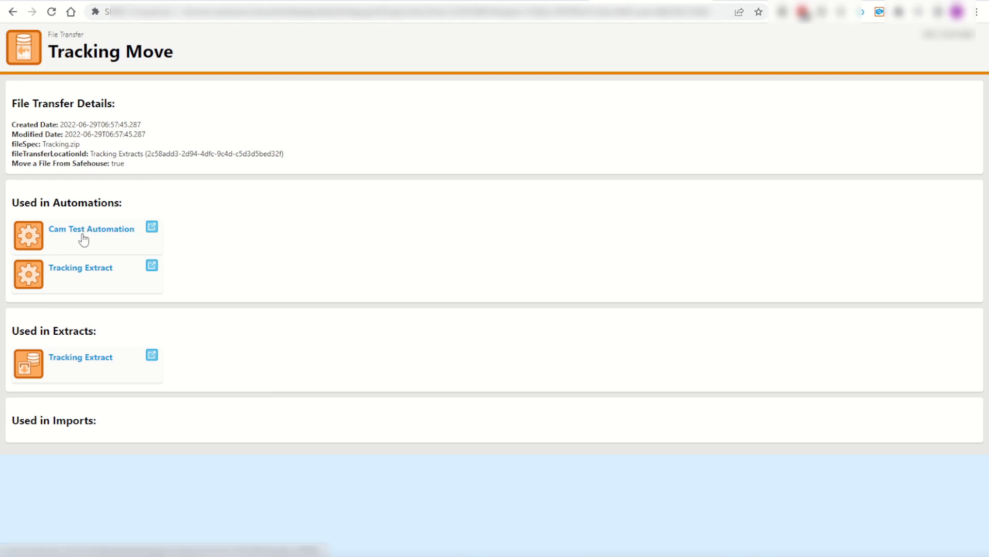
mouse_move(62, 368)
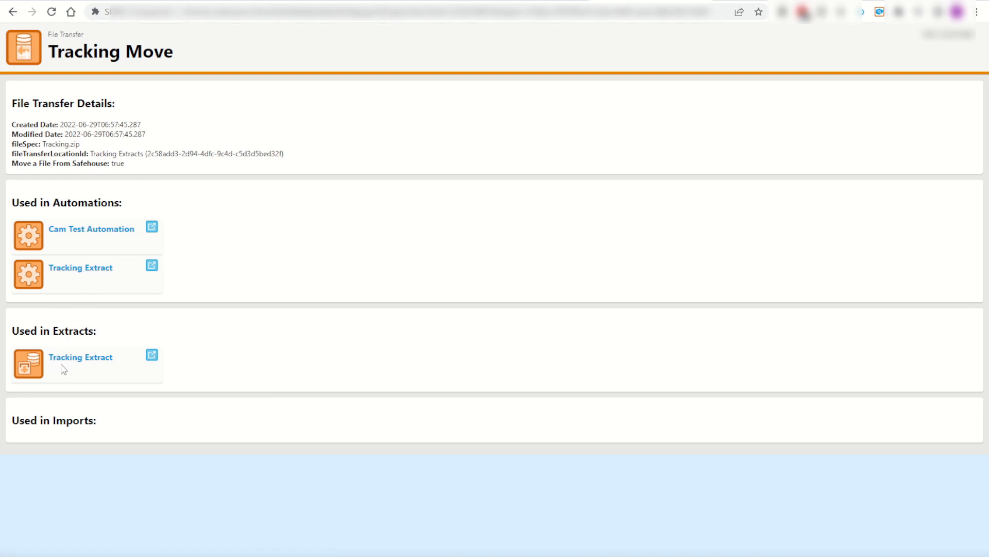
mouse_move(93, 358)
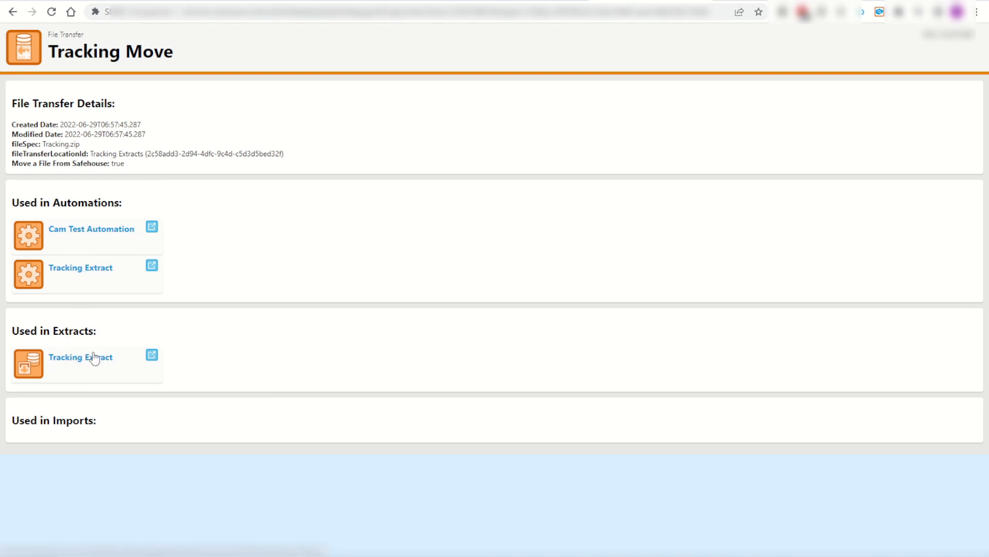
mouse_move(55, 277)
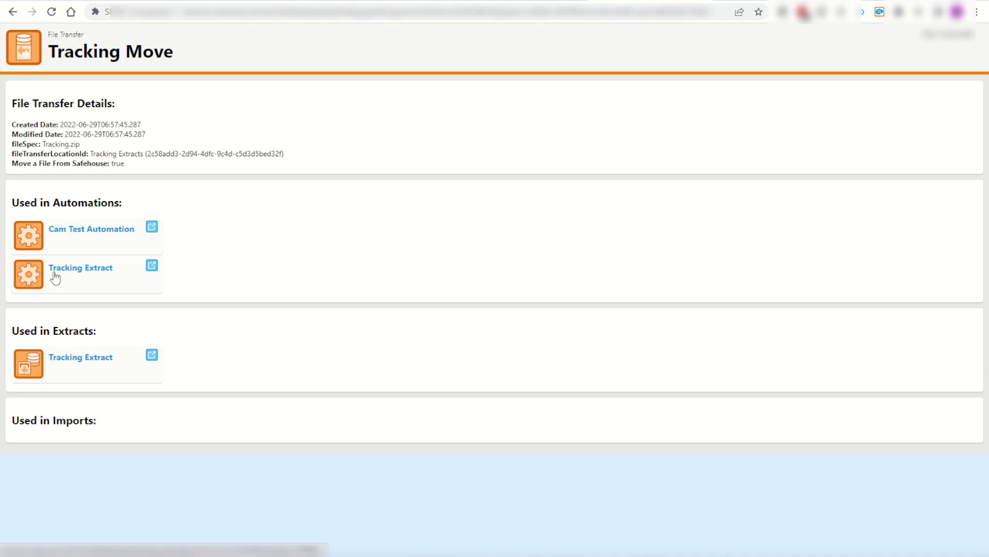
Step: Open the Tracking Extract automation listed under Used in Automations
left_click(81, 267)
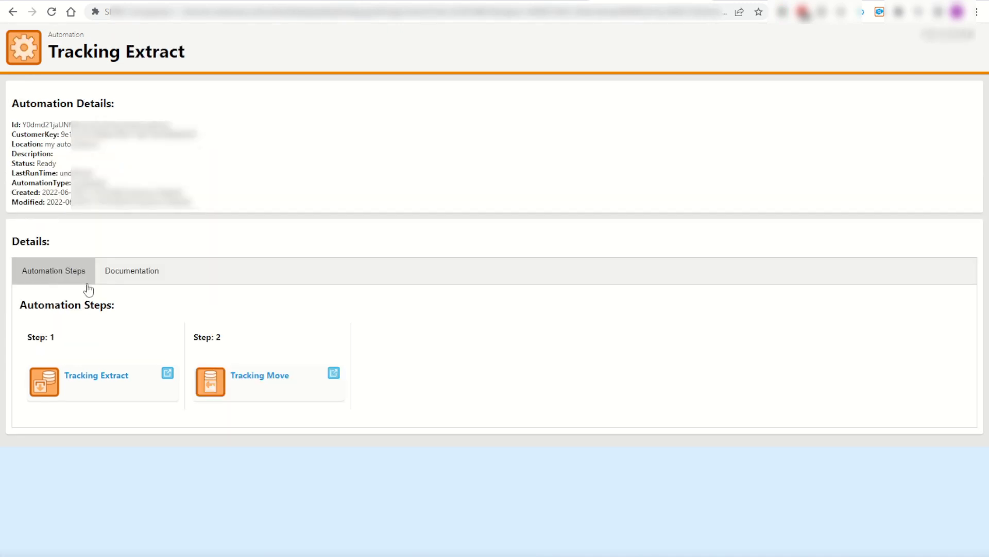
mouse_move(259, 374)
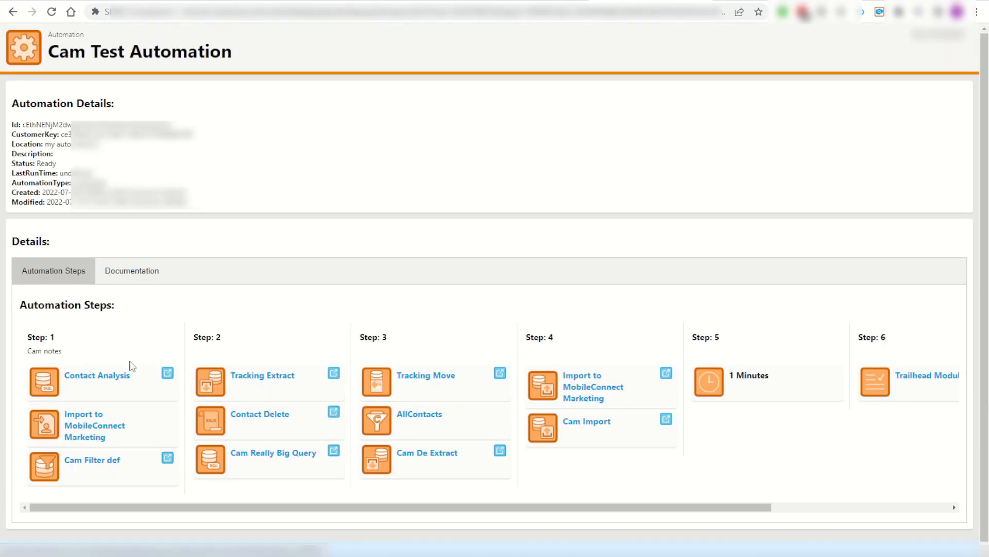
mouse_move(490, 343)
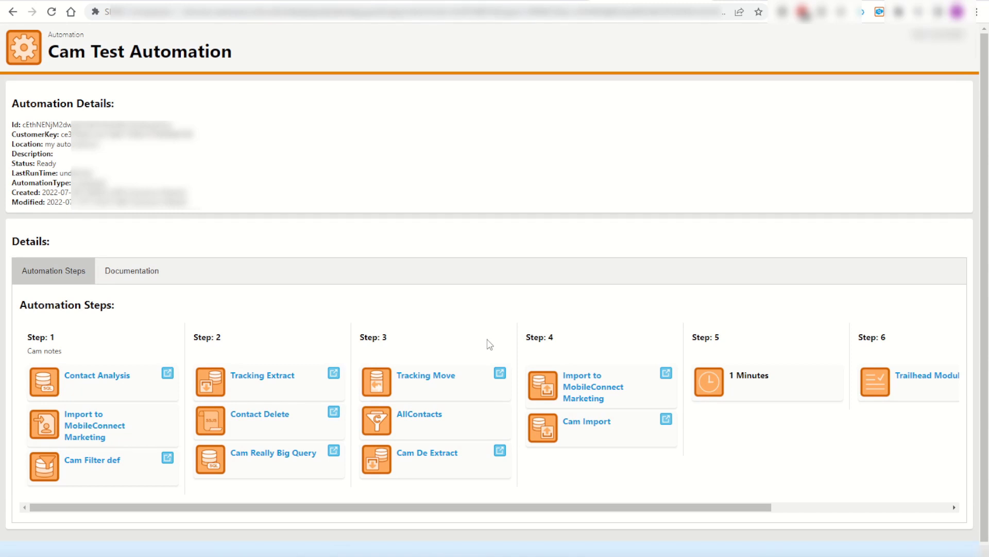
mouse_move(282, 457)
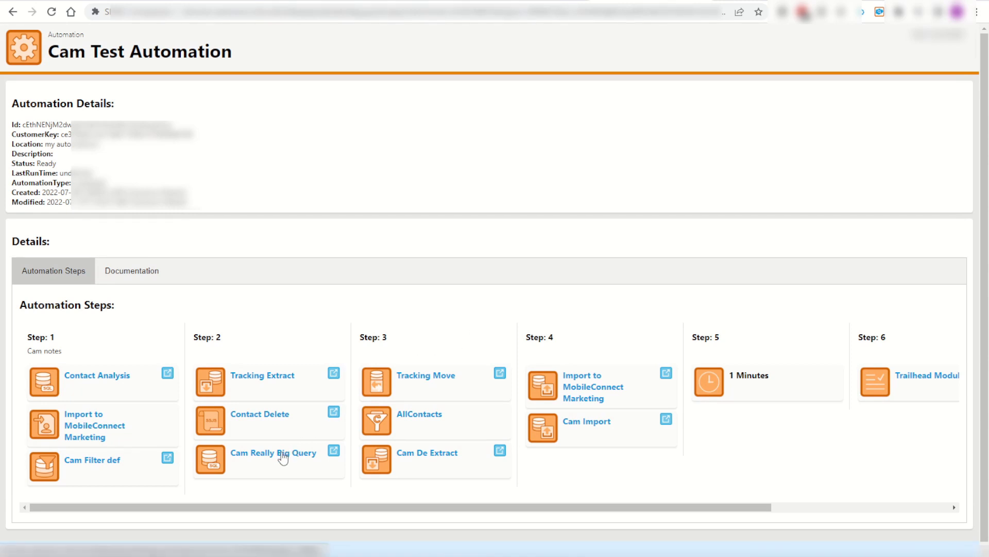
Step: Reopen Cam Really Big Query and scroll to its referenced data extensions
left_click(273, 453)
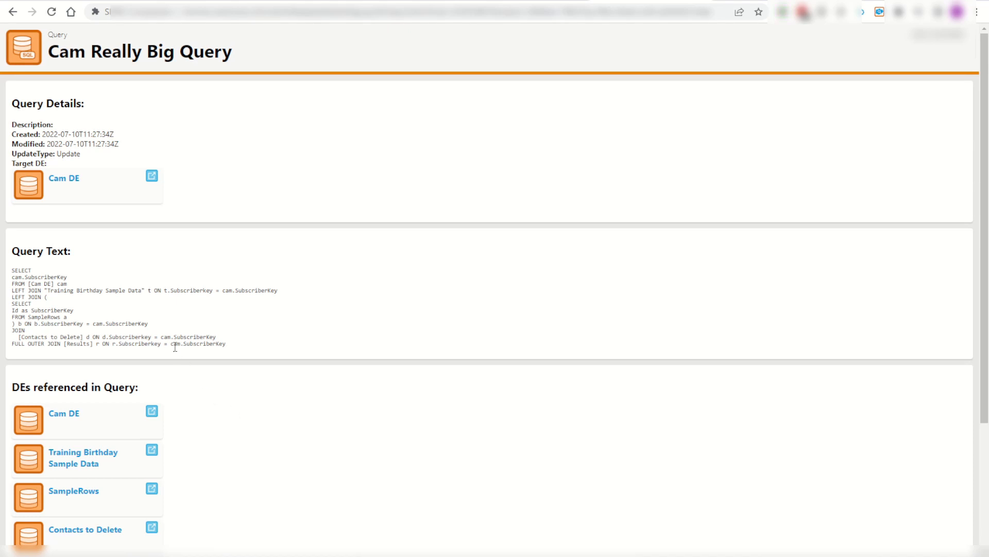
mouse_move(88, 119)
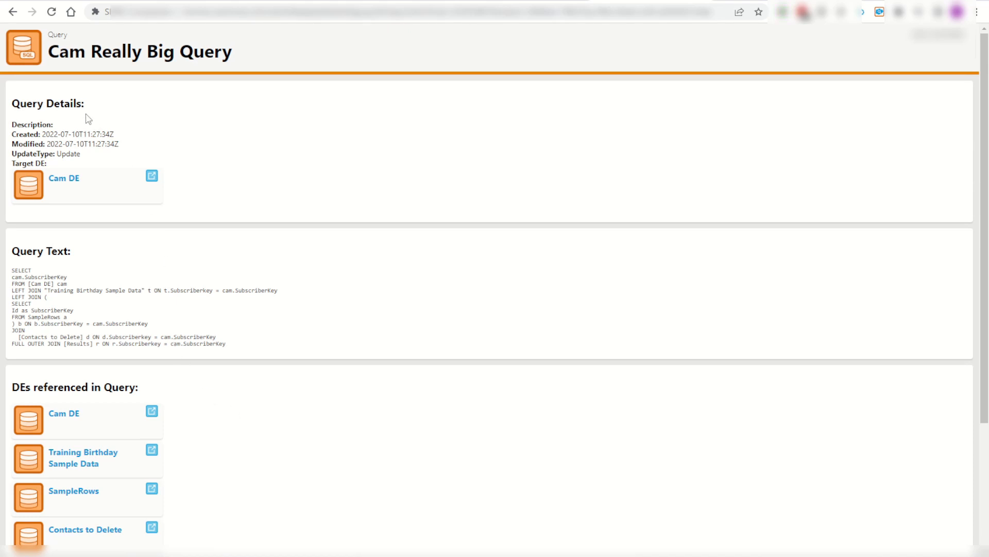
scroll("down", 3)
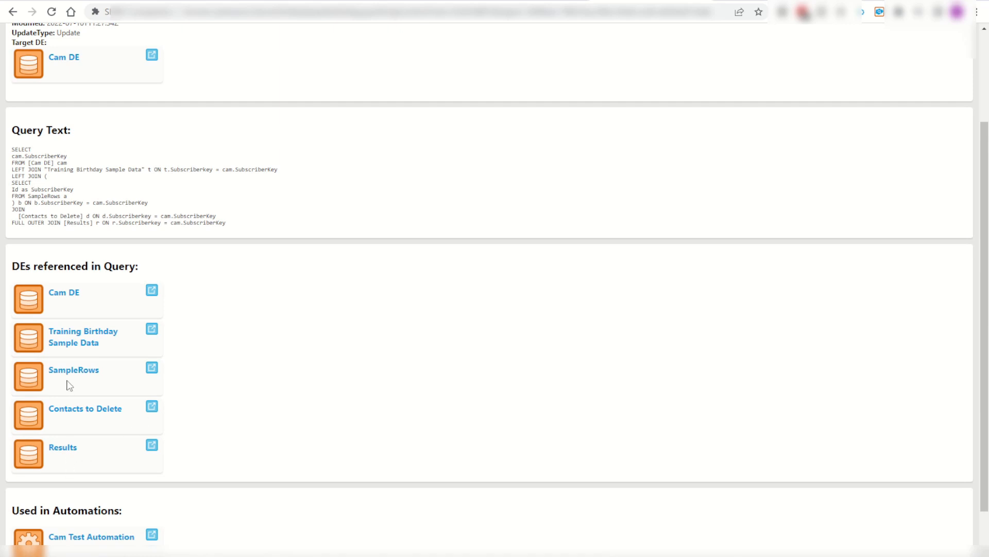
mouse_move(76, 375)
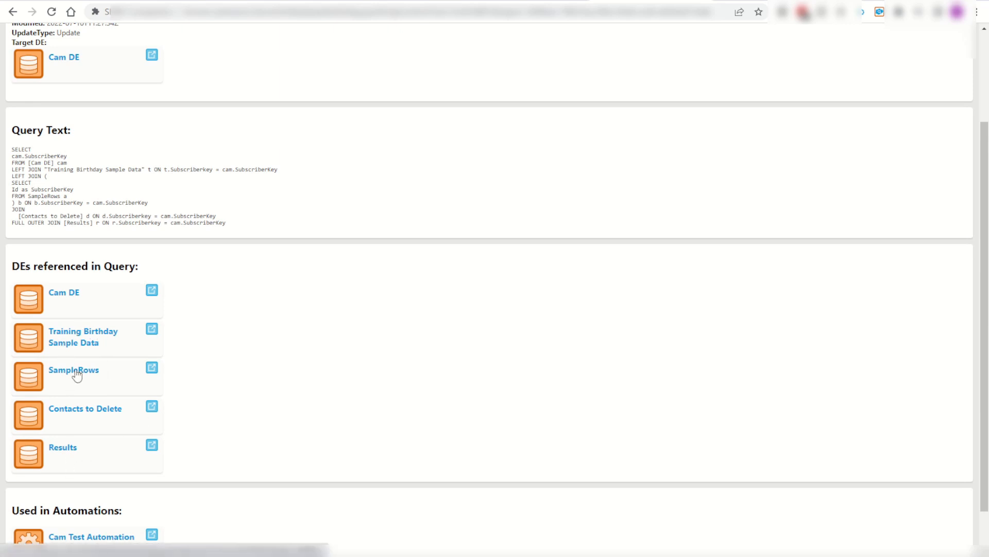
mouse_move(150, 332)
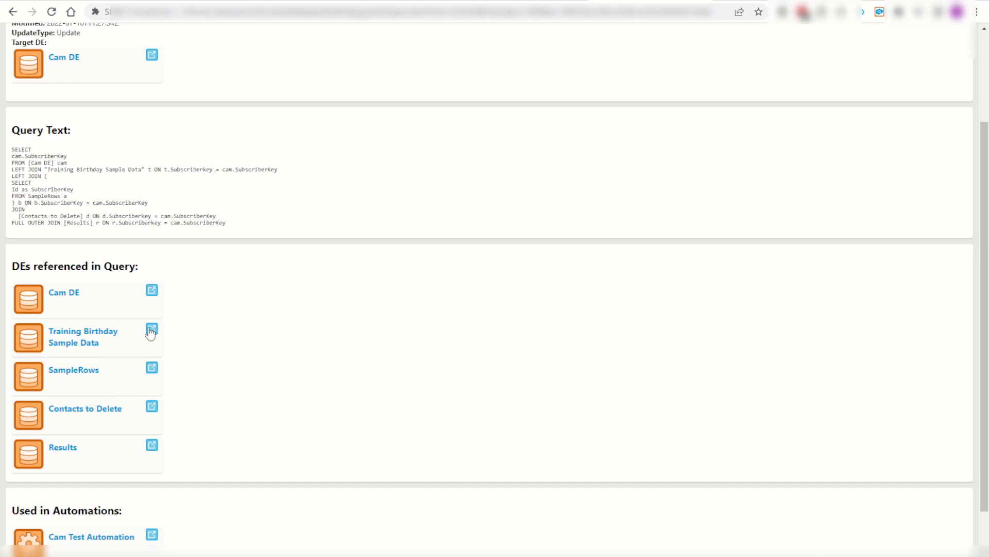
mouse_move(659, 48)
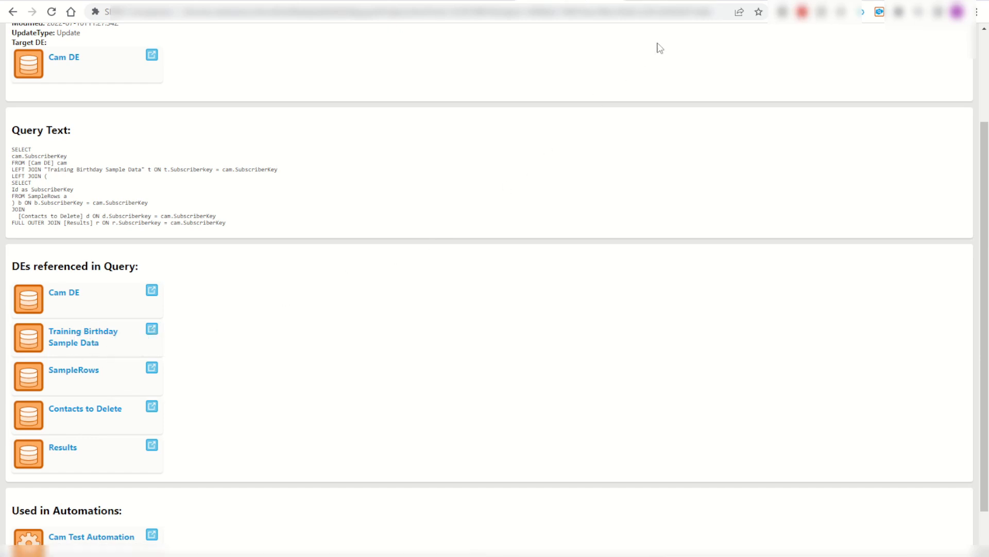
left_click(83, 336)
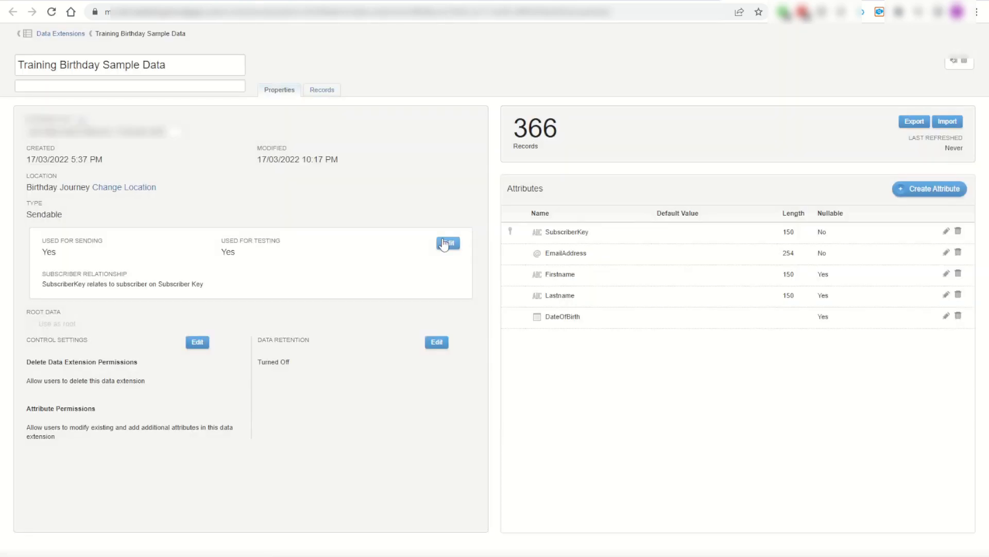
mouse_move(157, 76)
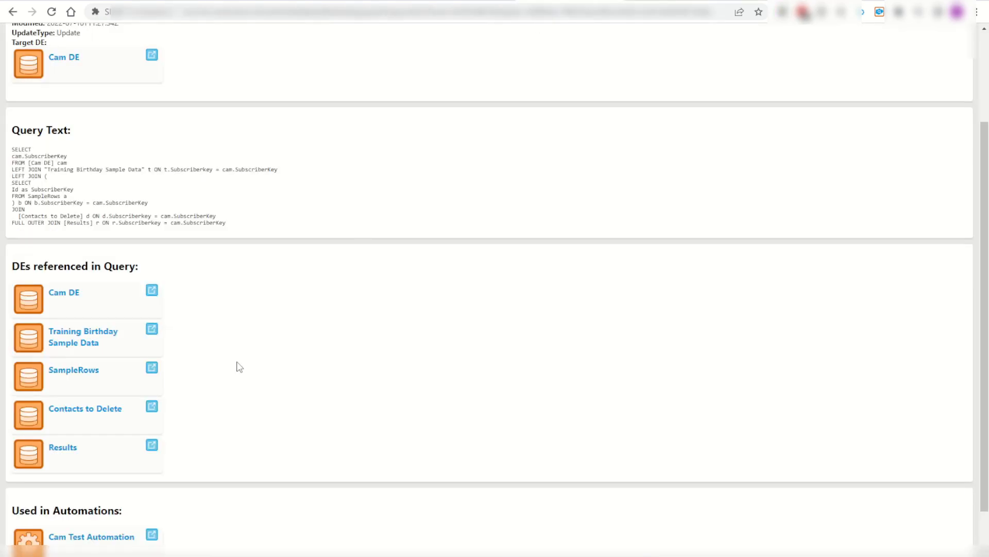
mouse_move(73, 347)
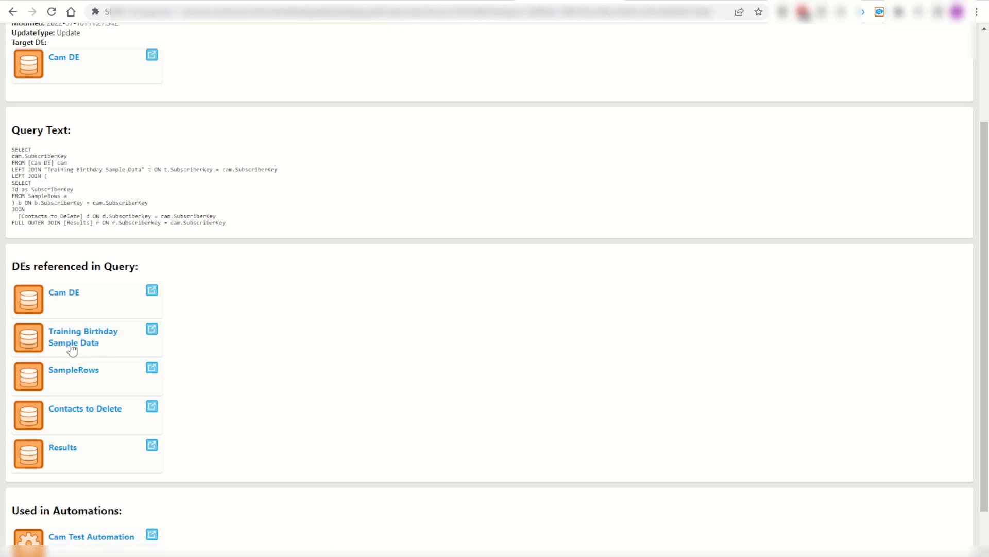
mouse_move(595, 255)
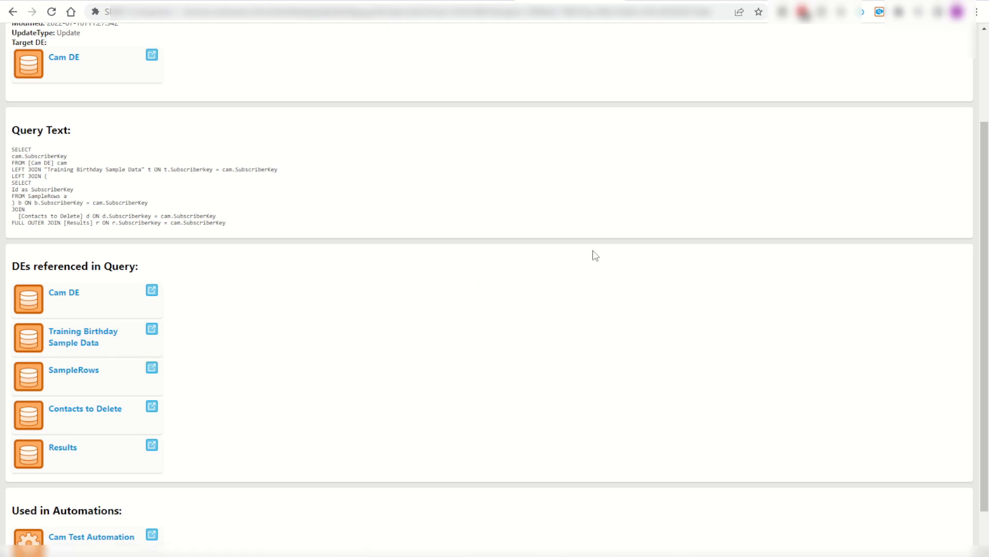
Step: Open the SFMC Companion panel and start an object search for 'birthday'
left_click(880, 11)
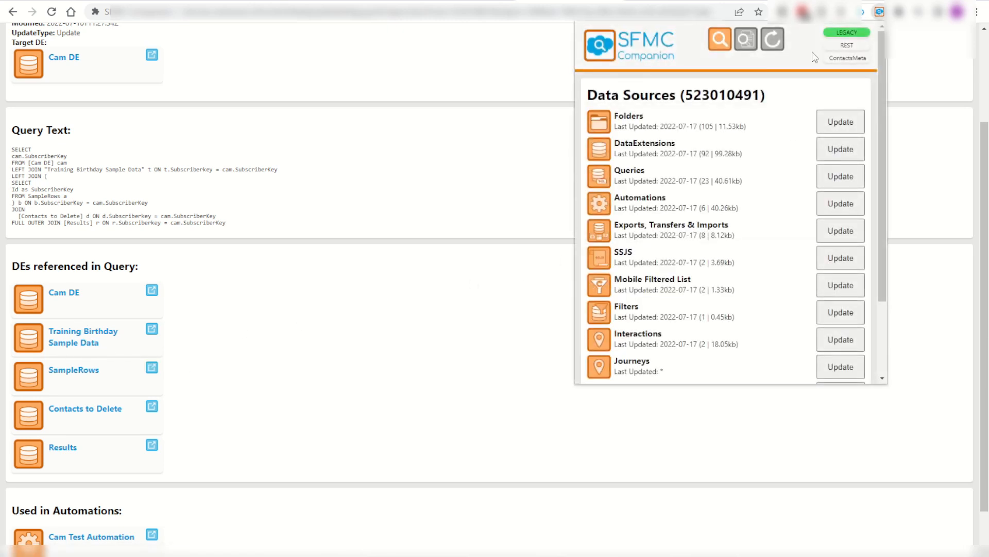
left_click(719, 39)
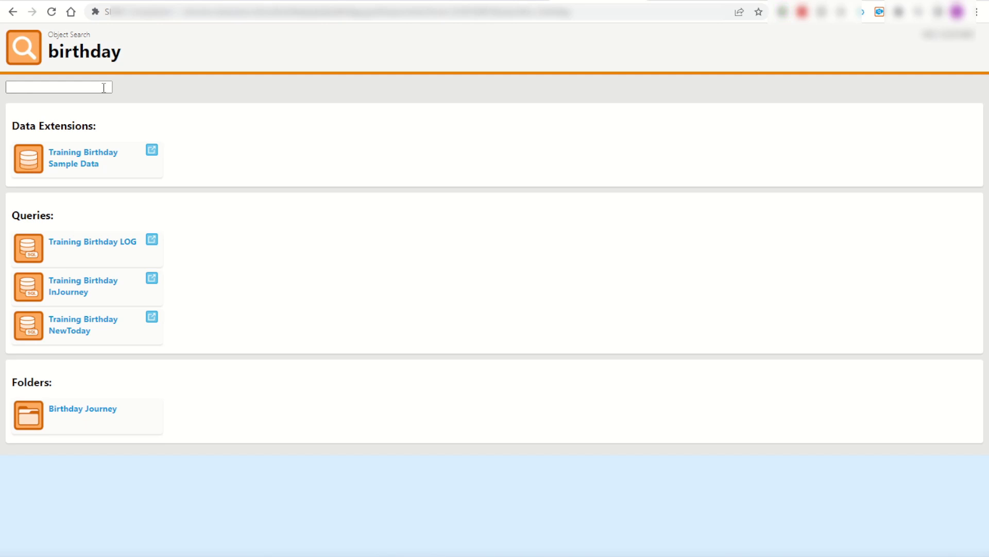
mouse_move(172, 183)
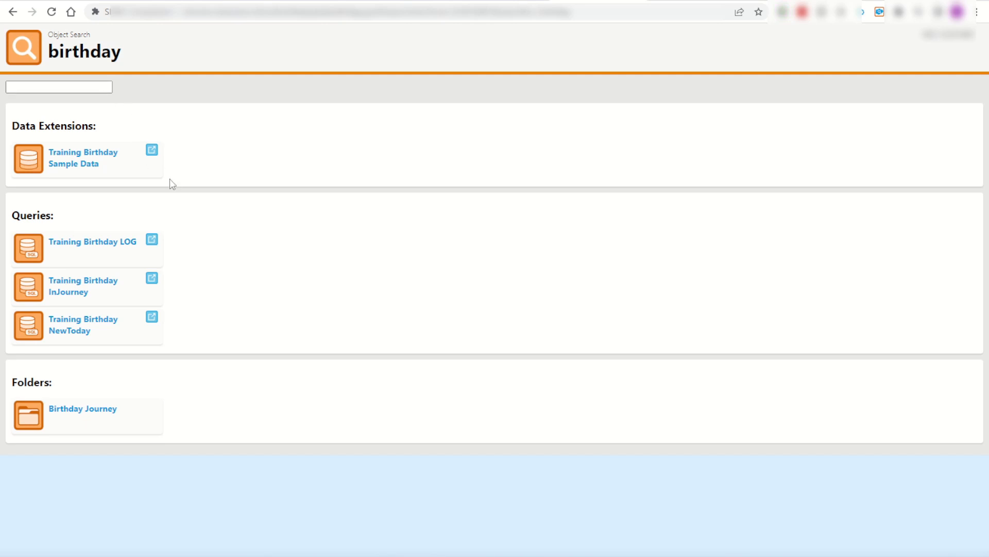
mouse_move(78, 251)
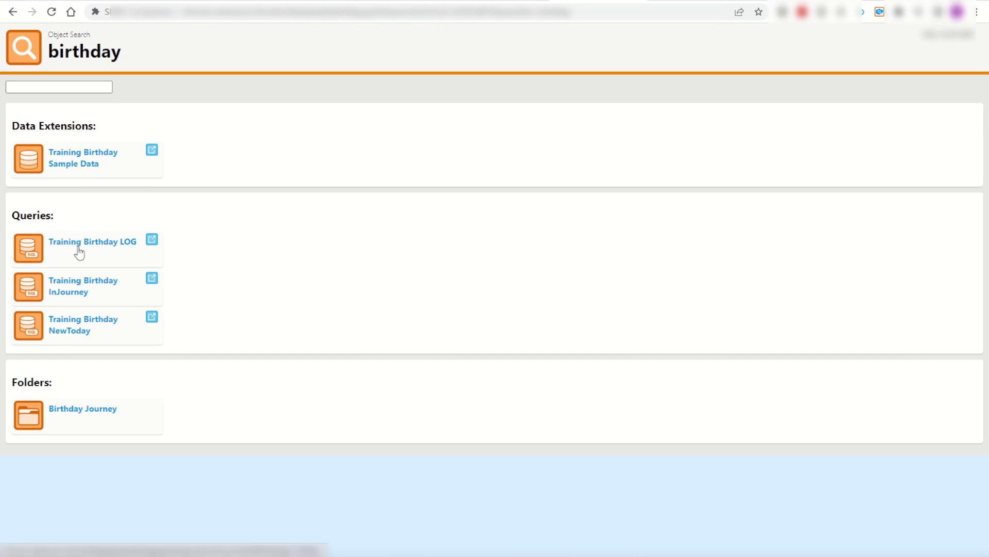
mouse_move(65, 415)
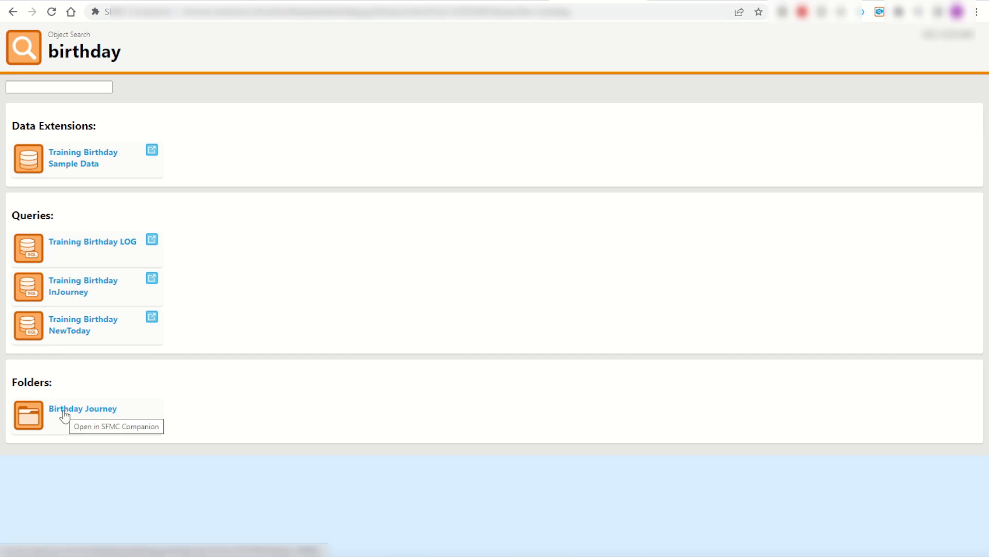